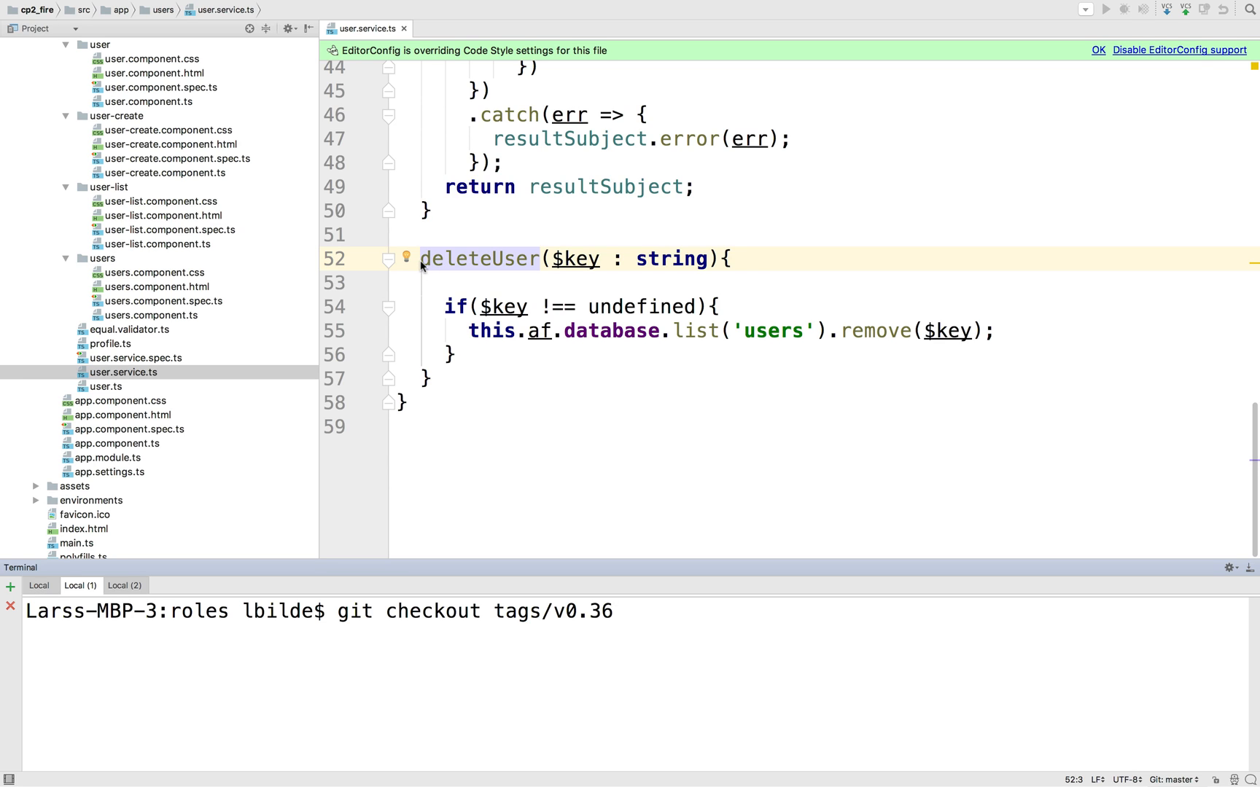
Replace deleteUser with a User-taking version that deletes the users and role entries, adjusting the role path.
{"action": "left_click_drag", "start_coordinate": [424, 259], "coordinate": [450, 355]}
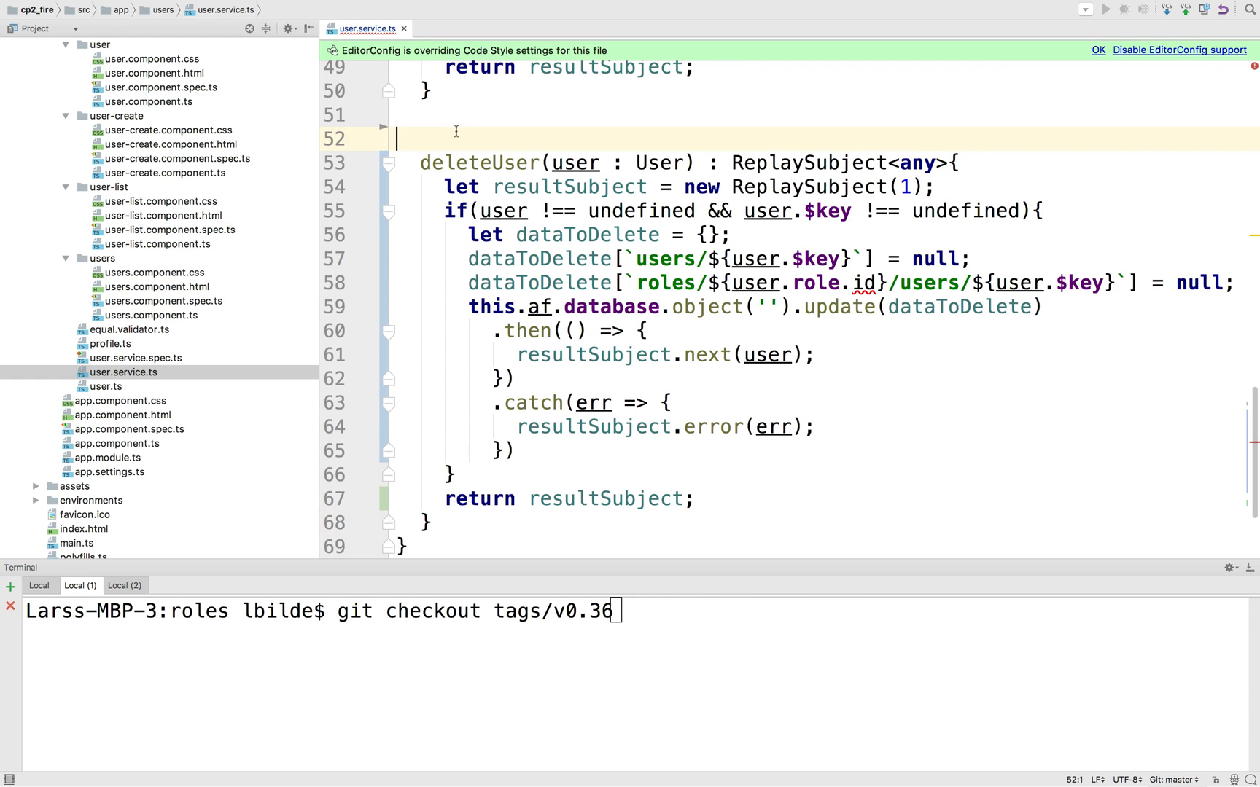
{"action": "key", "text": "Backspace"}
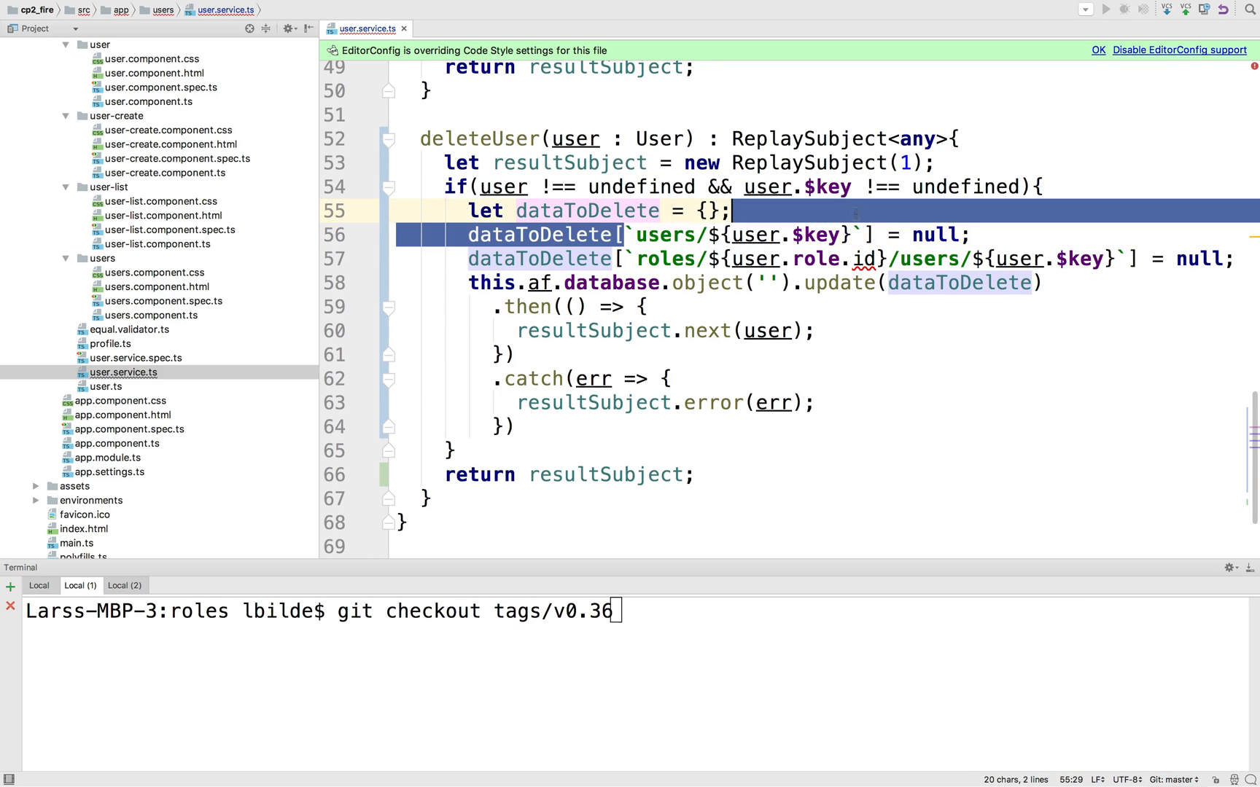
{"action": "double_click", "coordinate": [732, 234]}
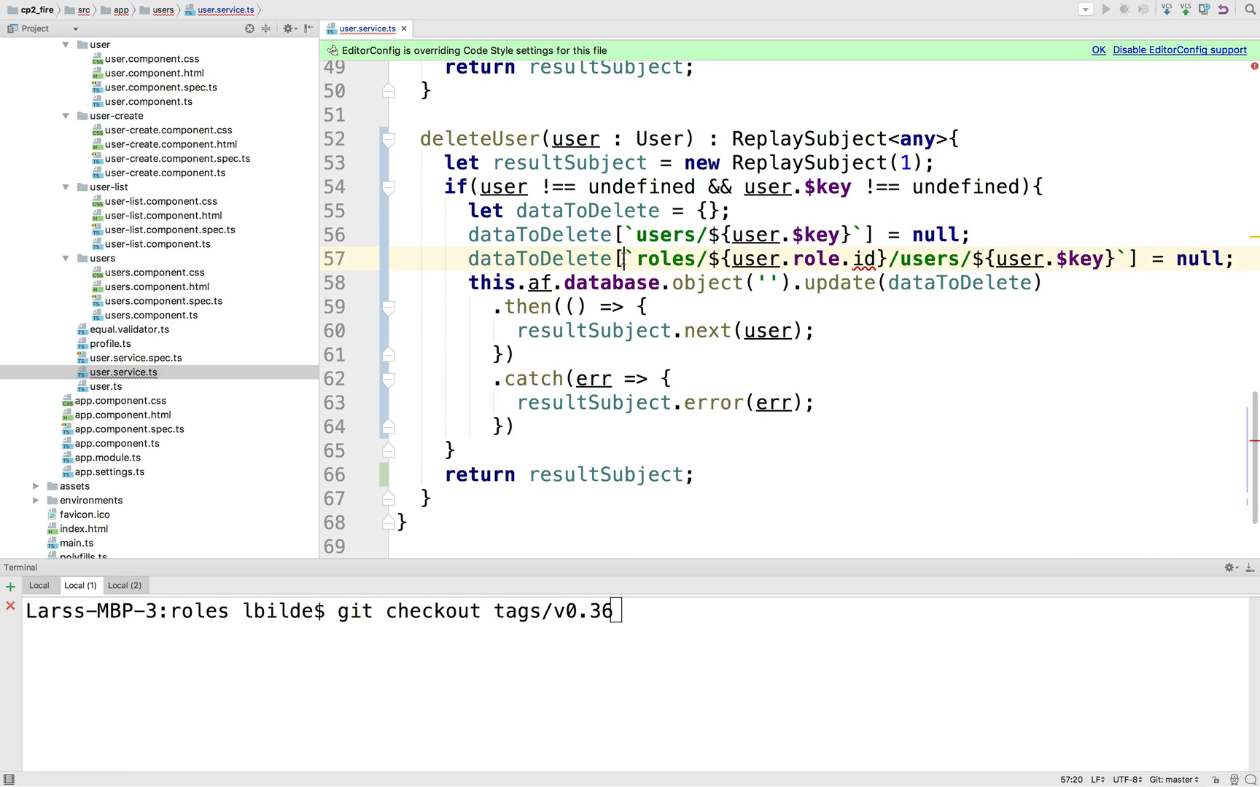
{"action": "double_click", "coordinate": [663, 258]}
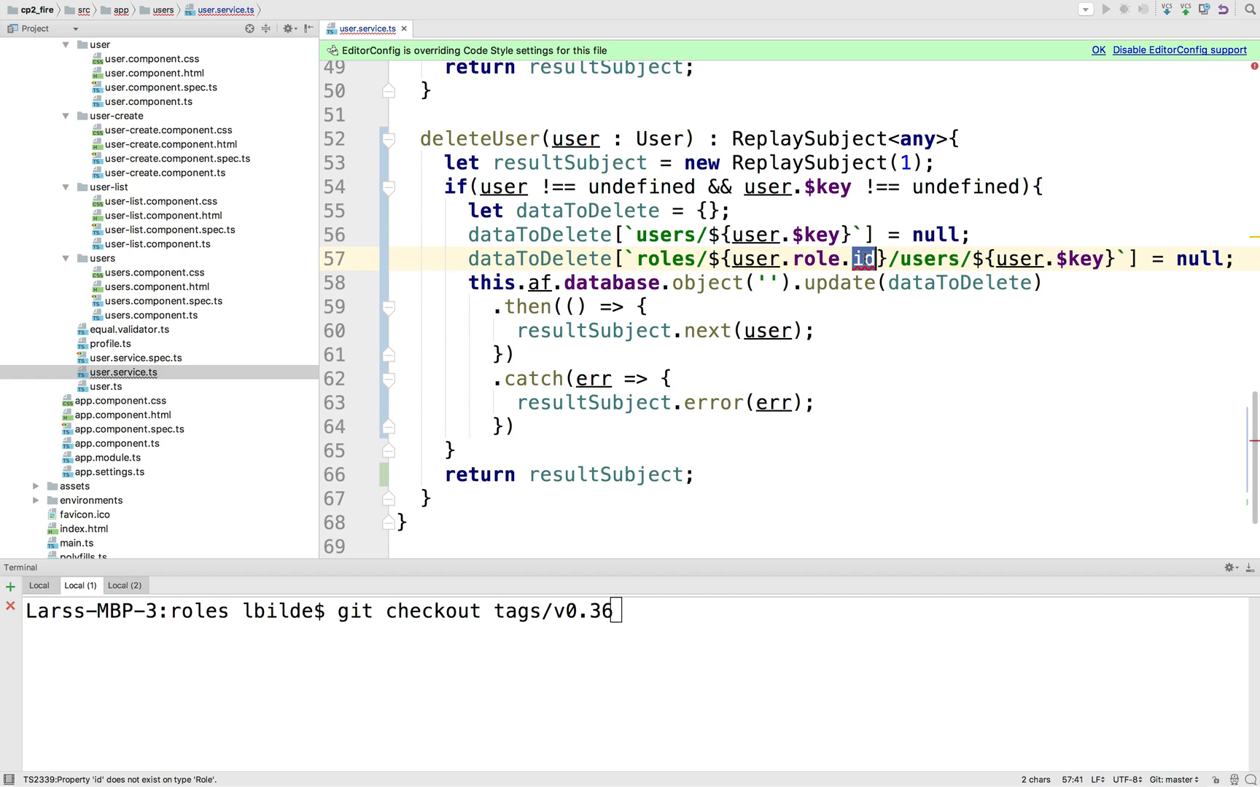
{"action": "type", "text": "$key"}
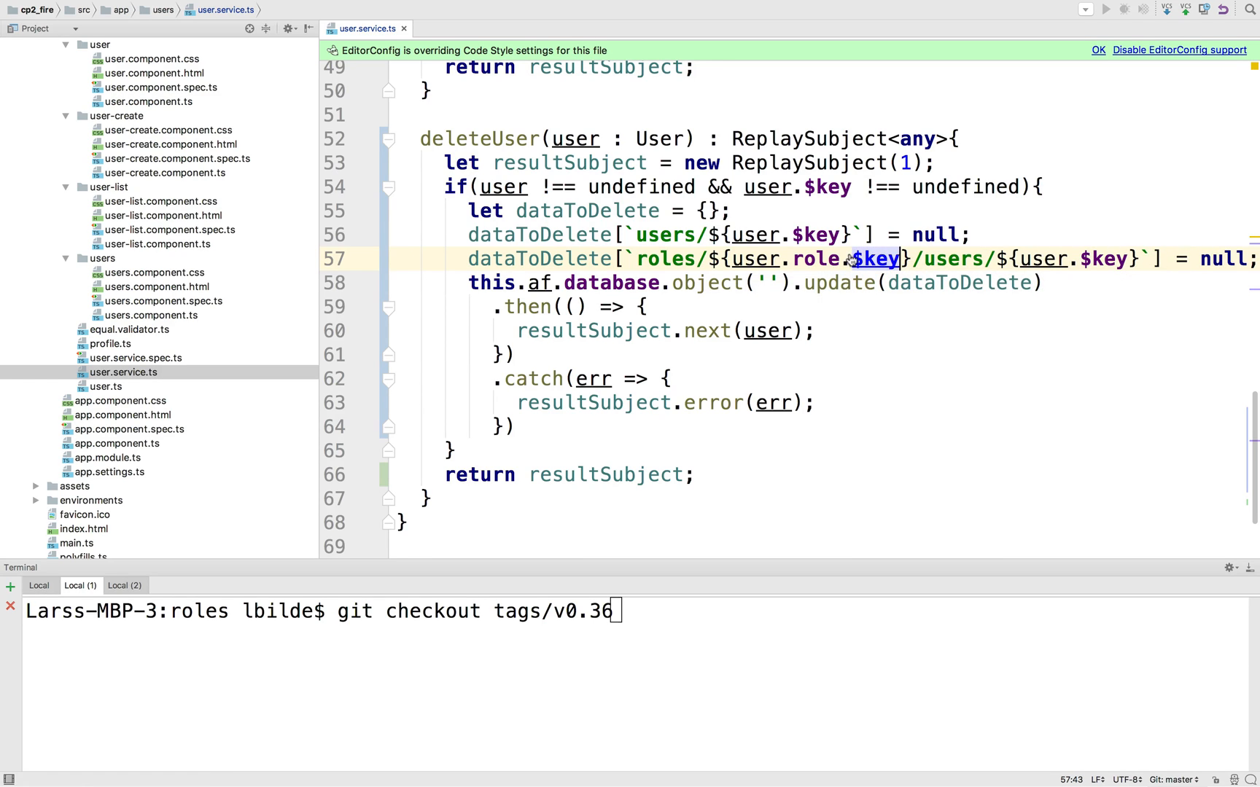
{"action": "type", "text": "id"}
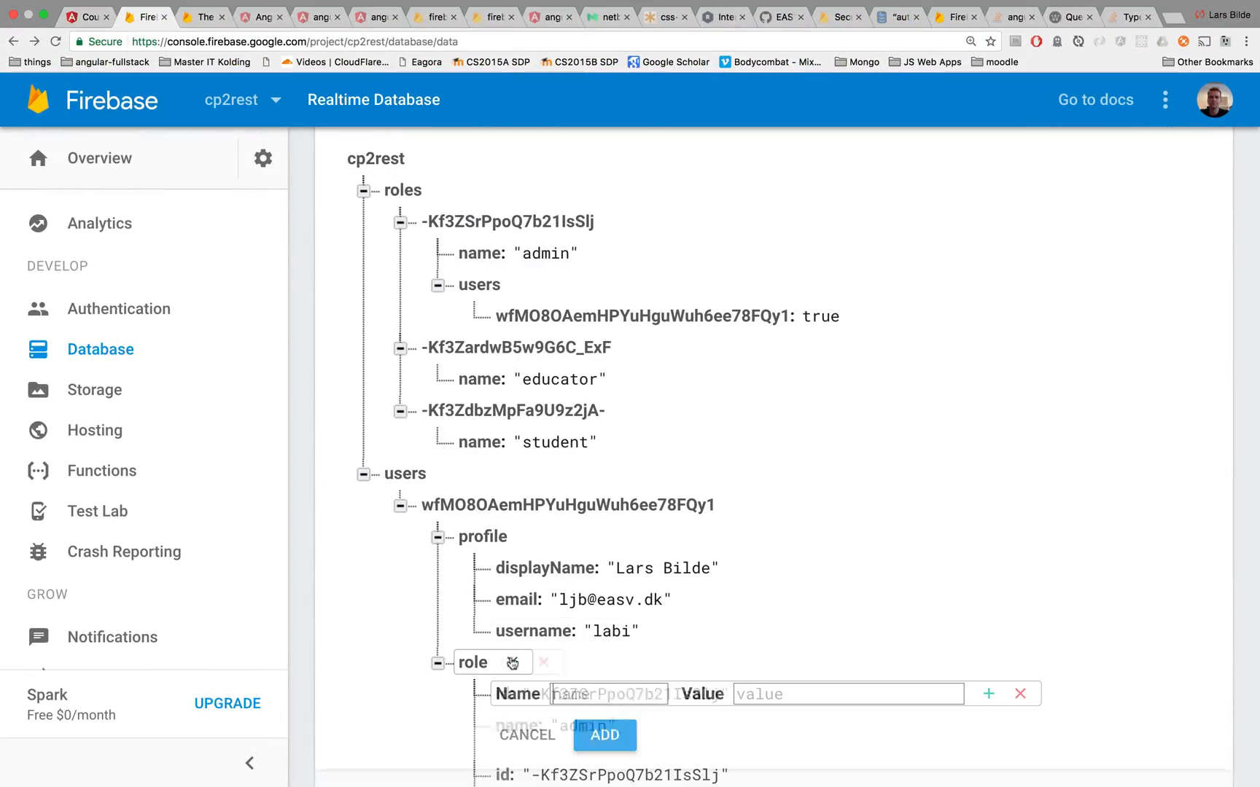
{"action": "type", "text": "$key: string;"}
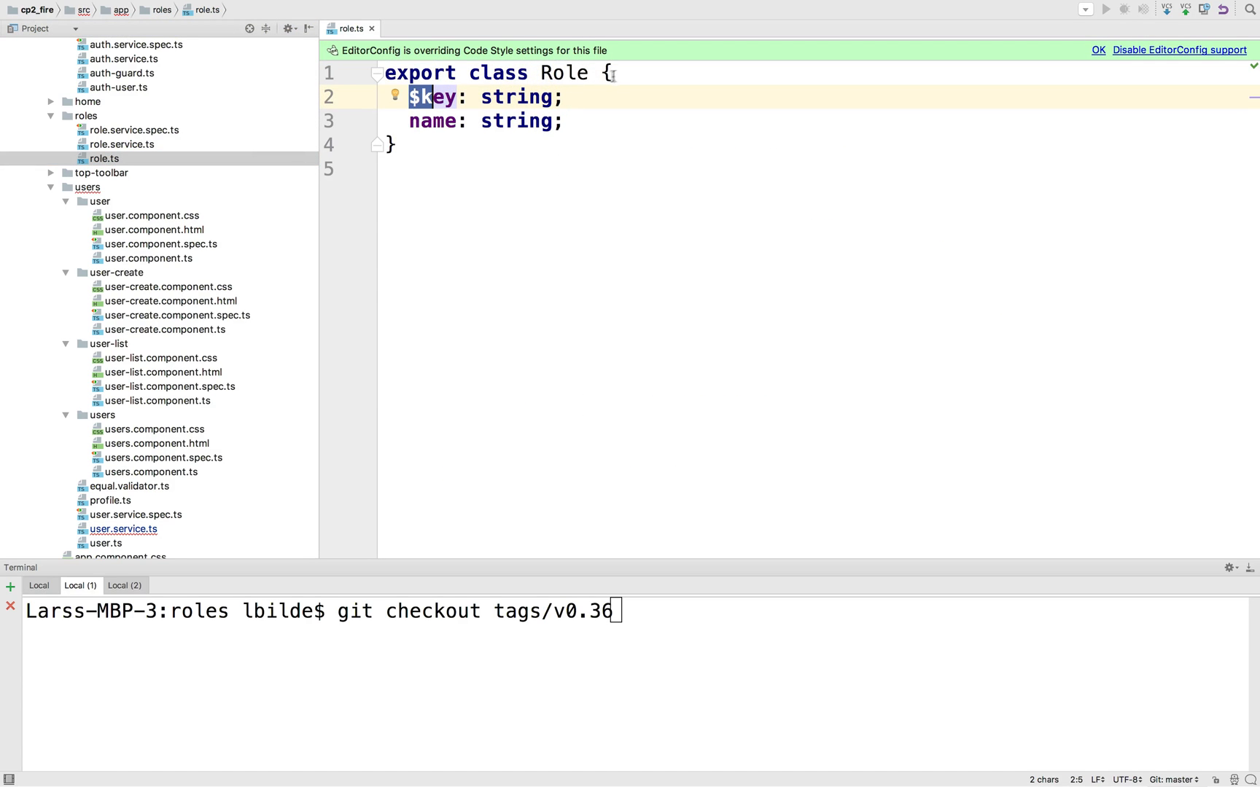
Add 'id: string;' to the Role class in role.ts.
{"action": "type", "text": "id:"}
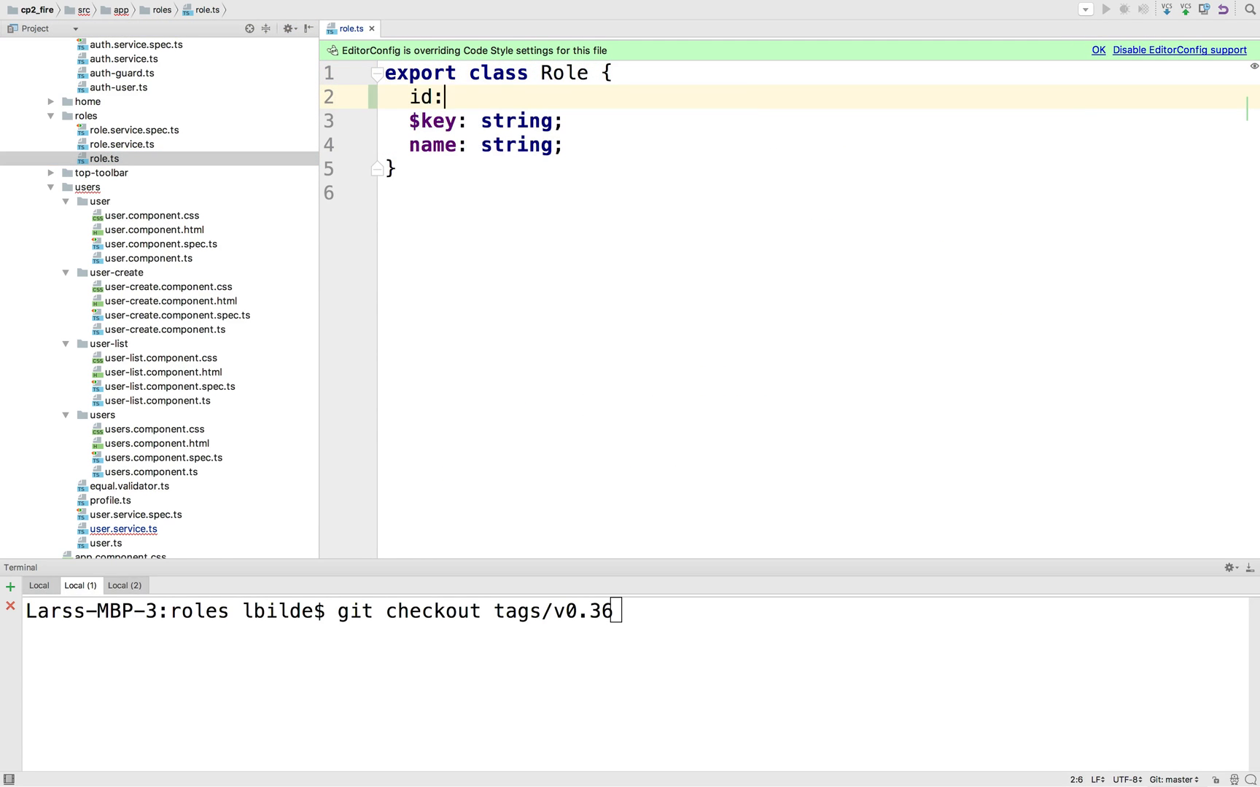
{"action": "type", "text": "string;"}
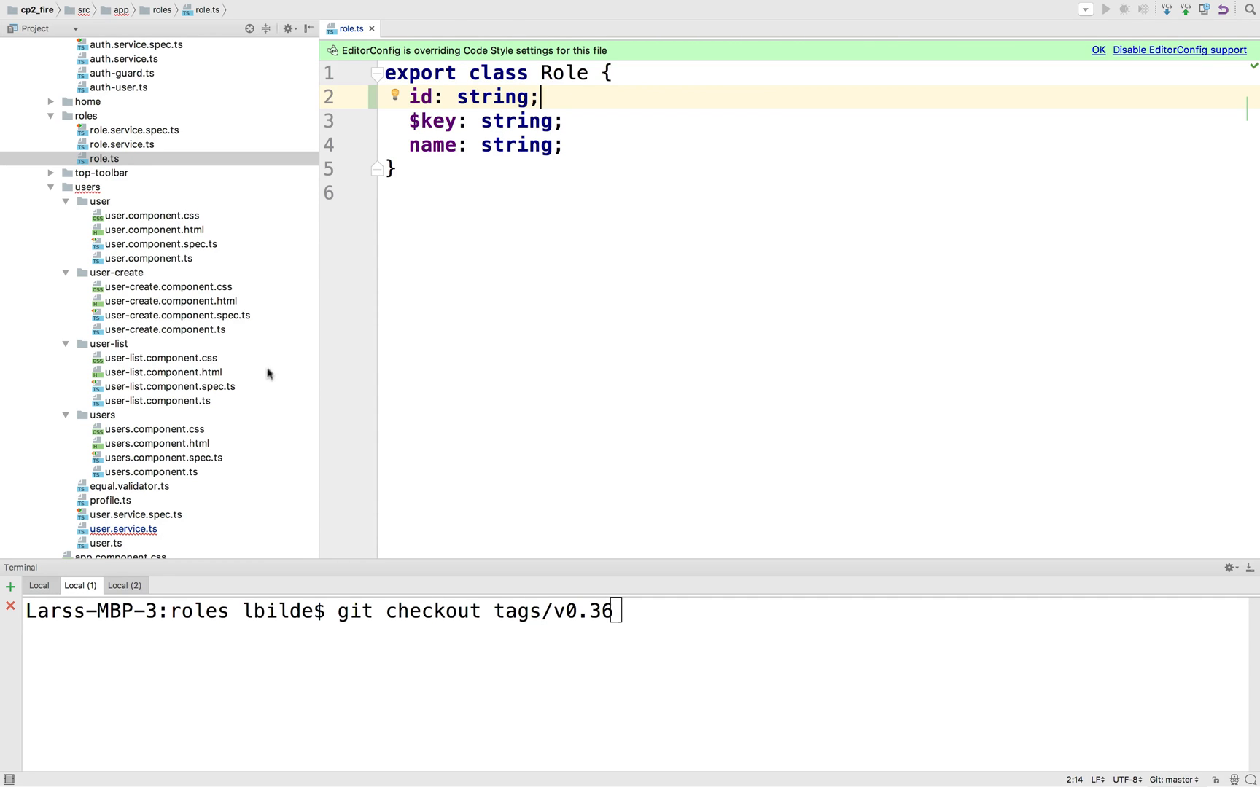
{"action": "left_click", "coordinate": [123, 529]}
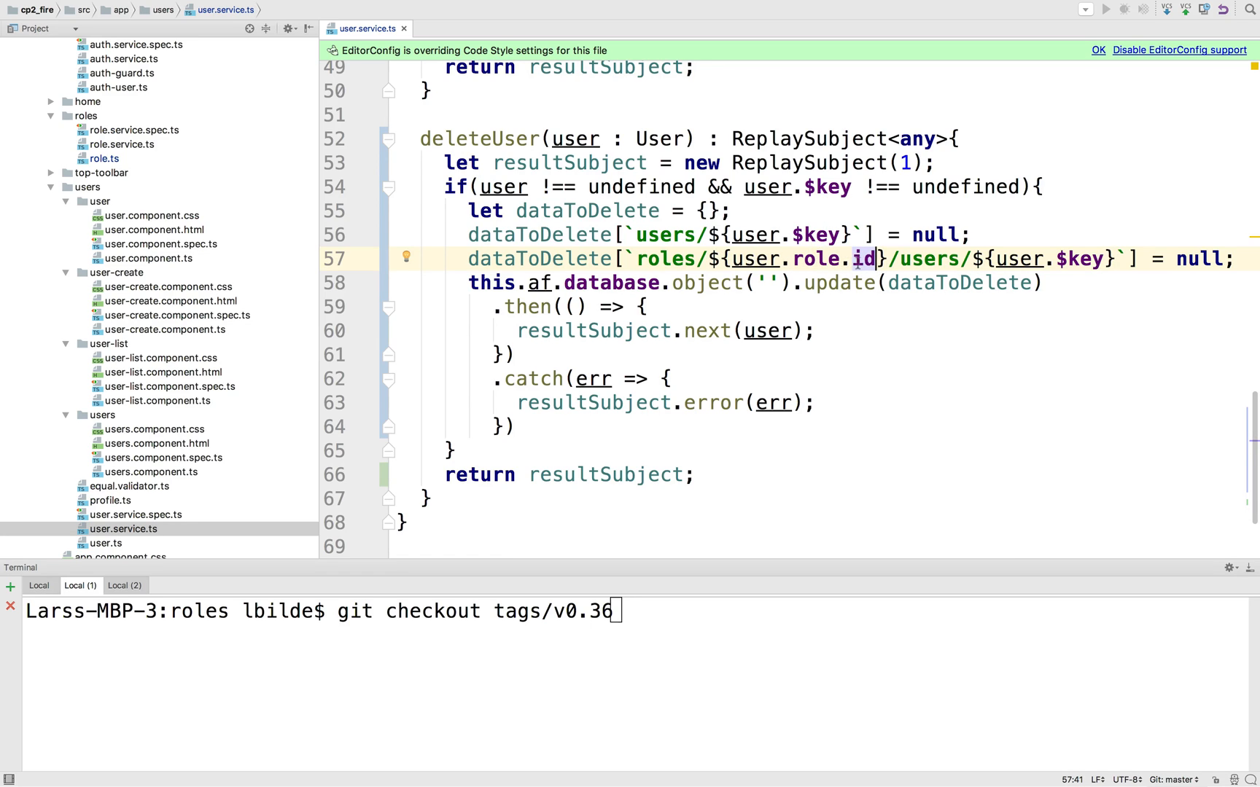
{"action": "mouse_move", "coordinate": [869, 280]}
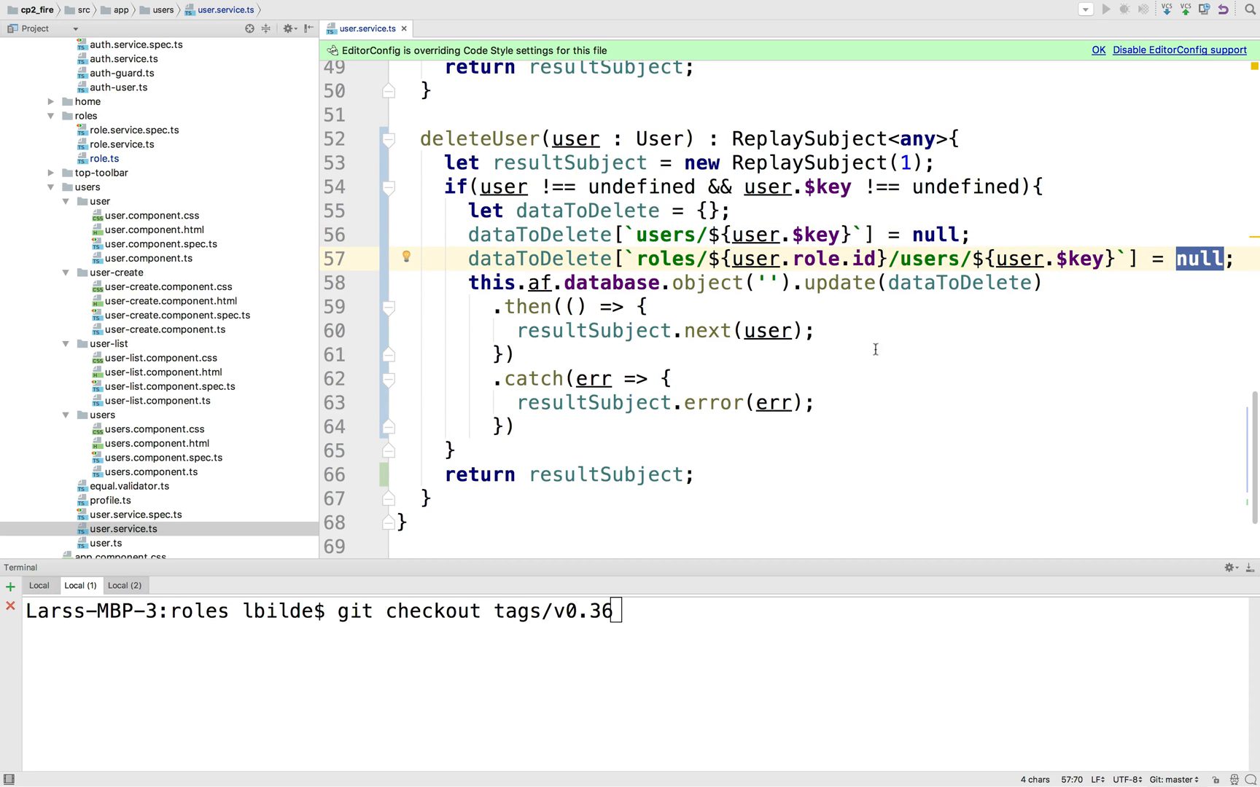
{"action": "left_click_drag", "start_coordinate": [747, 258], "coordinate": [742, 282]}
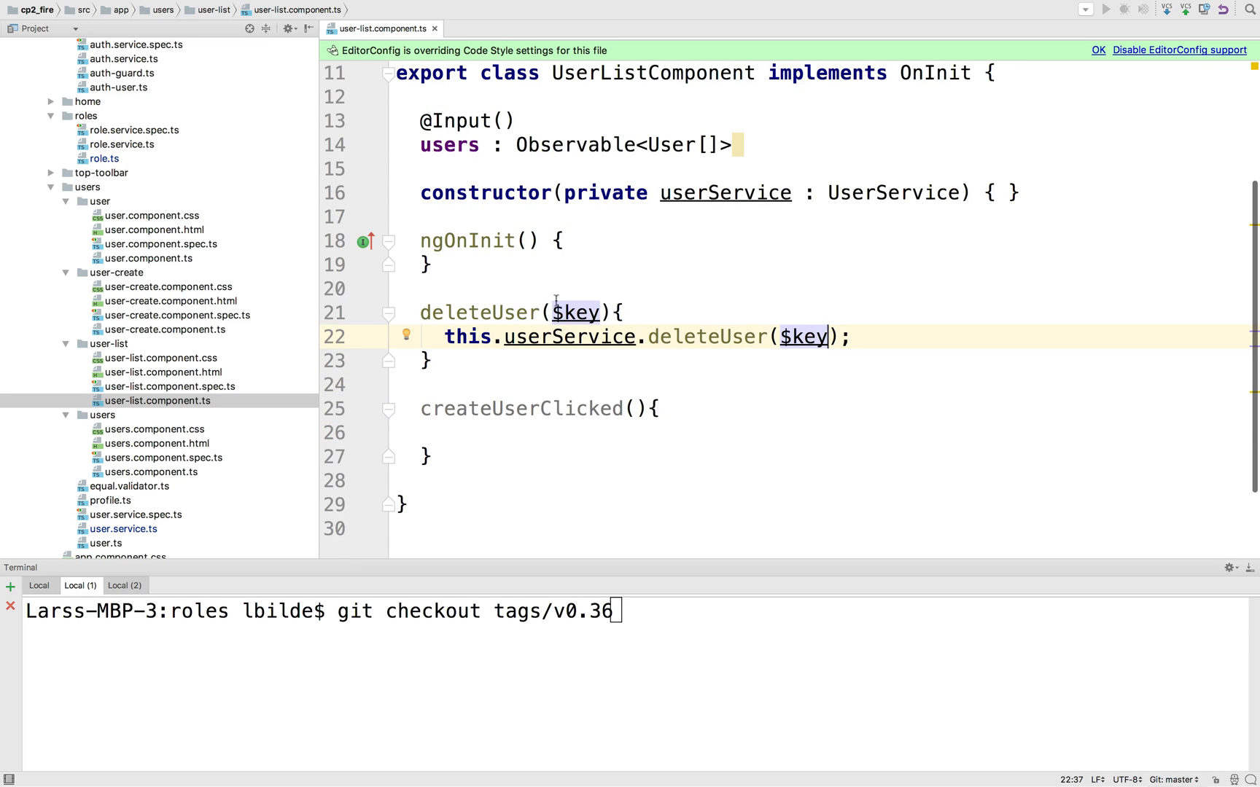
Change the component's deleteUser to take user: User and subscribe to the service call.
{"action": "double_click", "coordinate": [574, 312]}
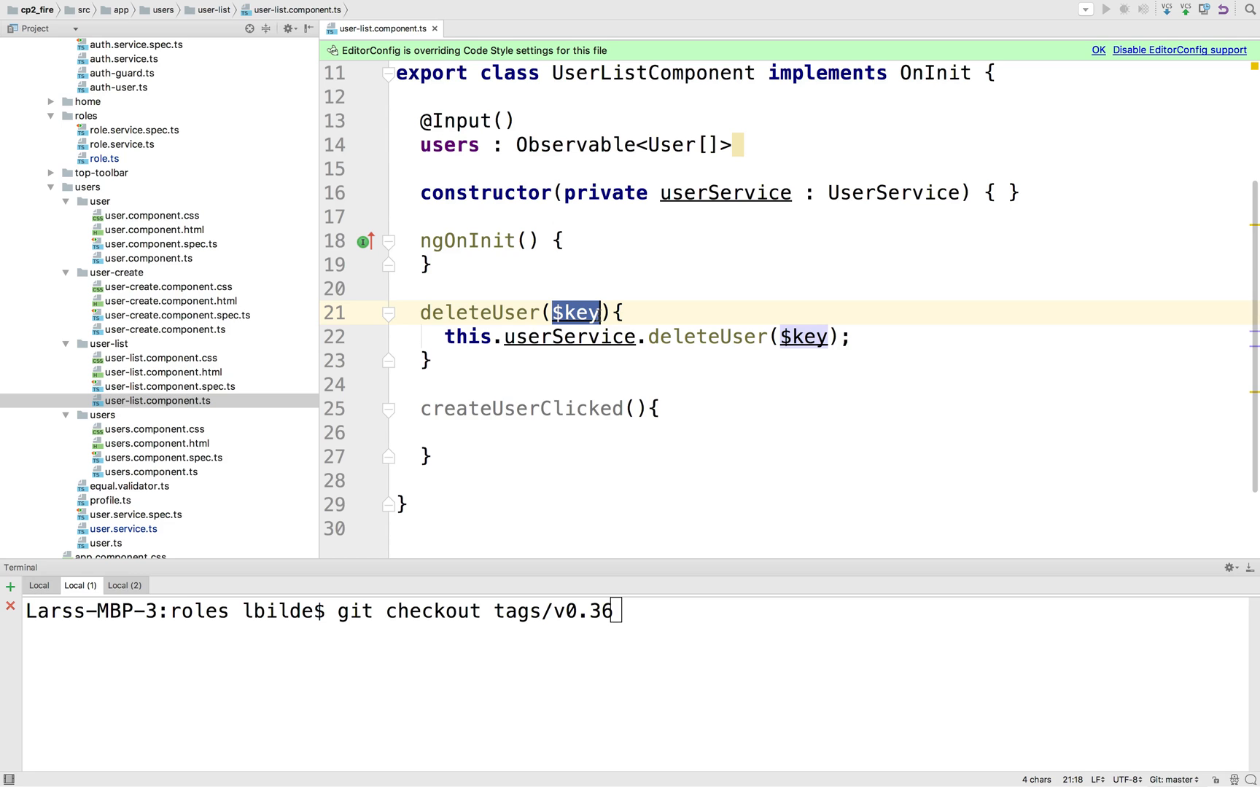
{"action": "type", "text": "user :"}
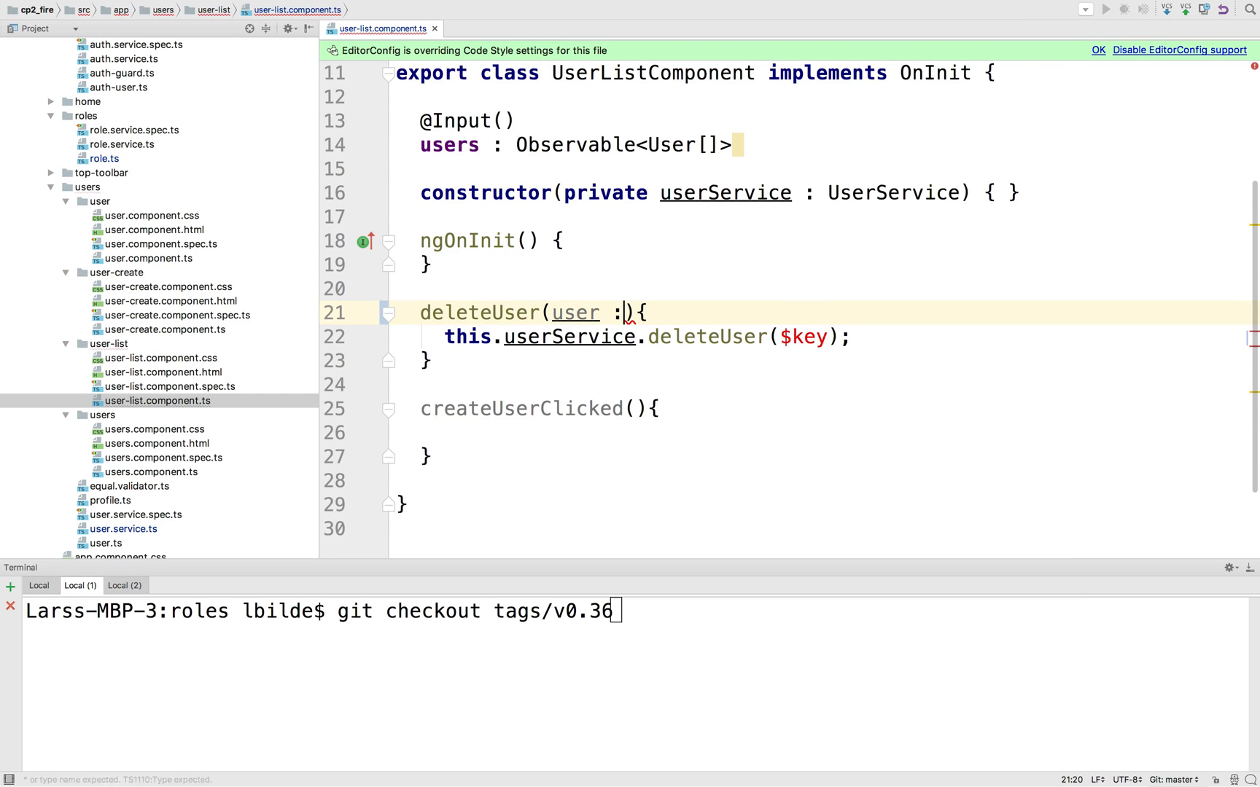
{"action": "type", "text": "User"}
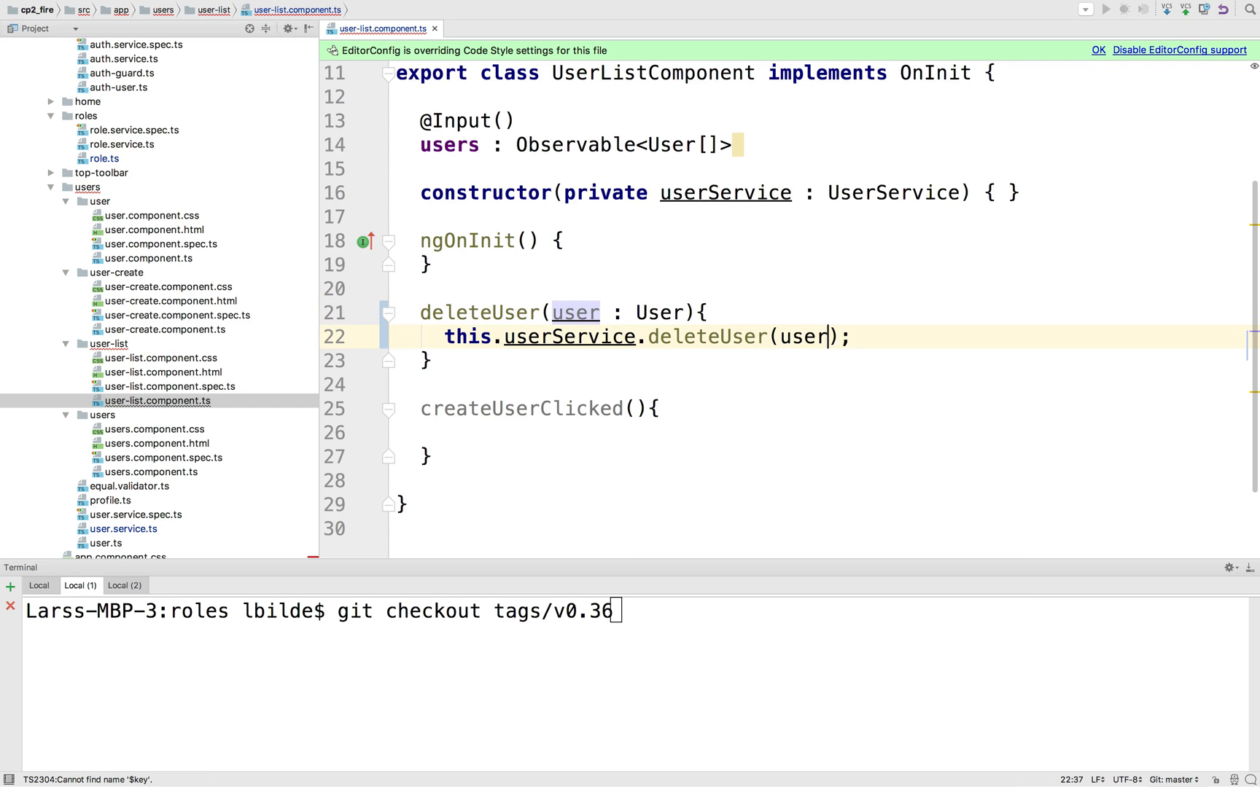
{"action": "type", "text": "."}
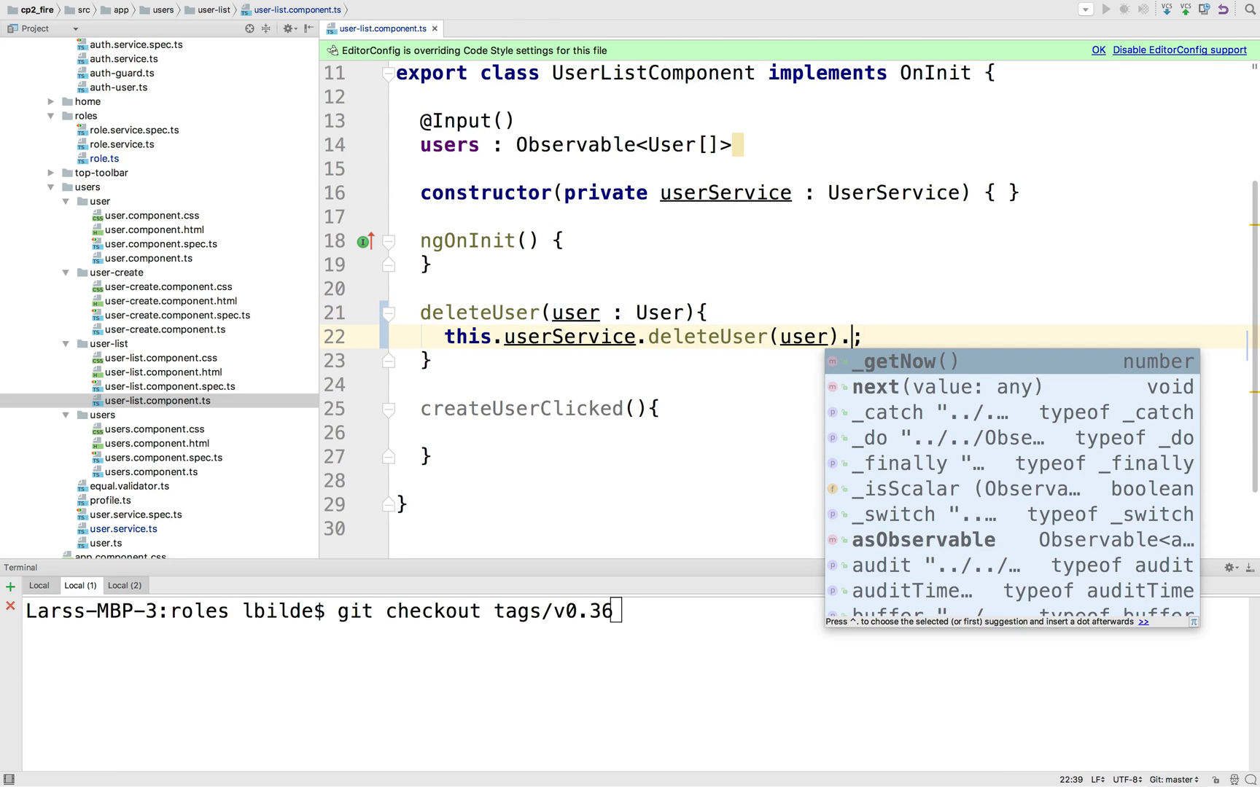
{"action": "type", "text": "subscribe()"}
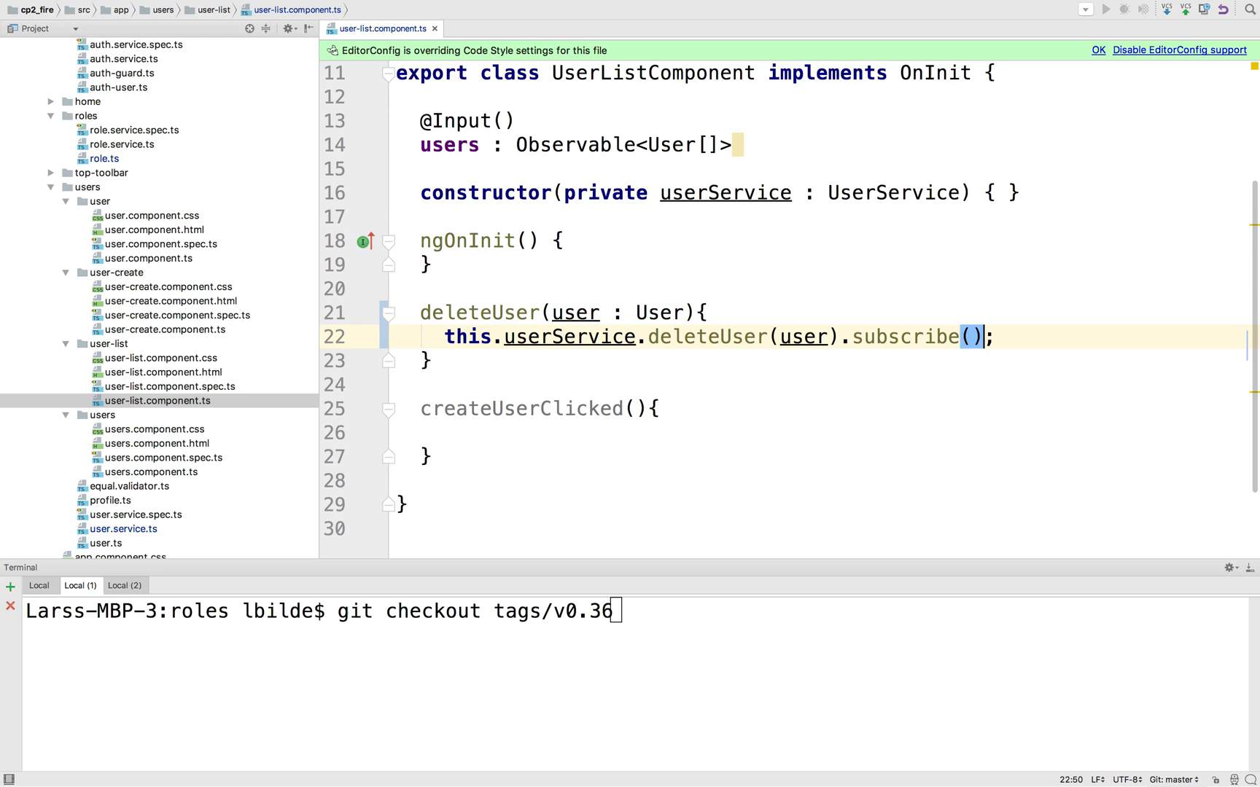
{"action": "type", "text": "user"}
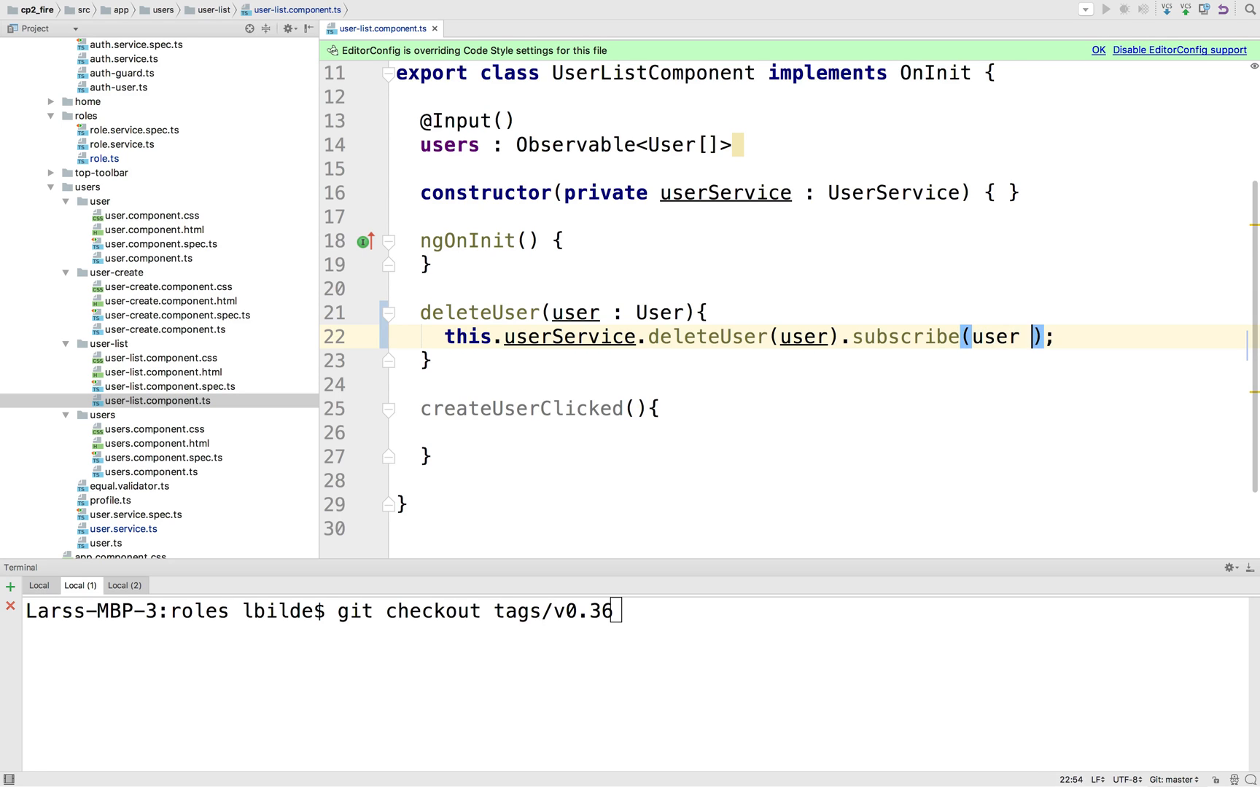
{"action": "type", "text": "=> {}"}
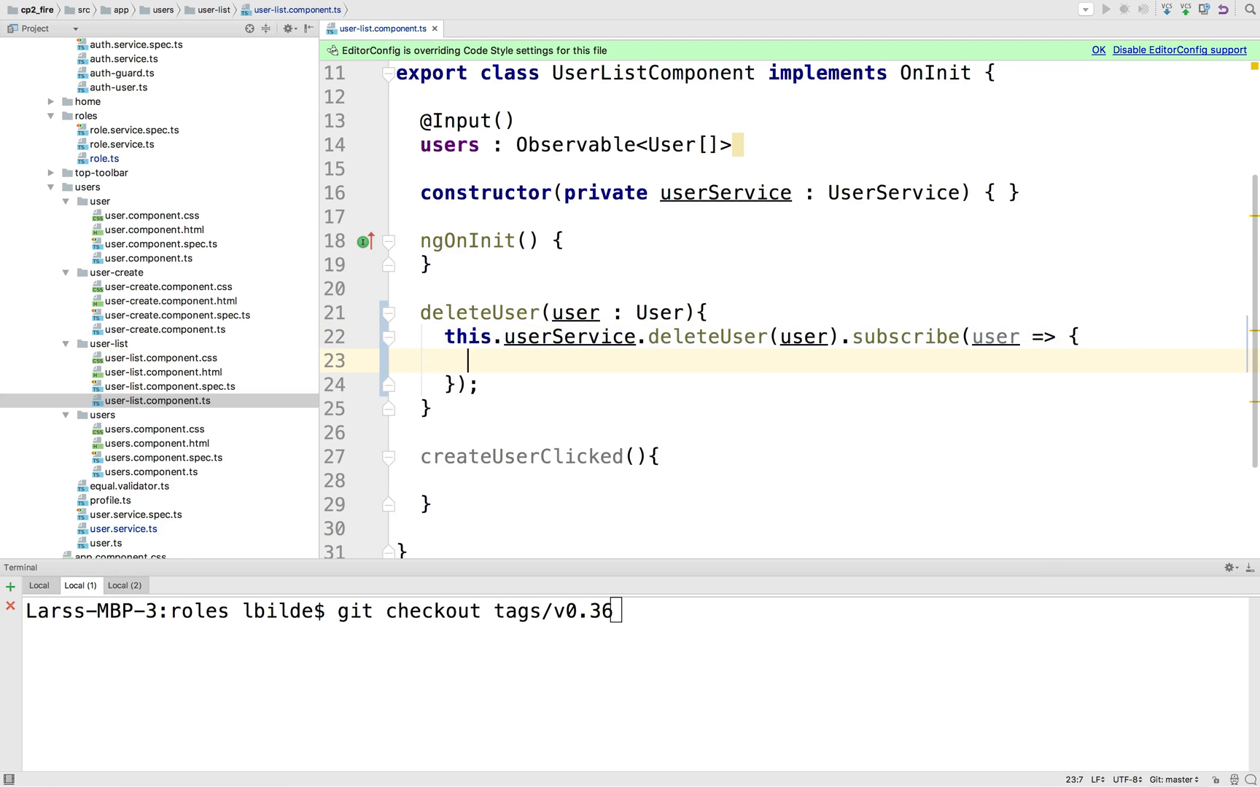
Log 'deleting' with the user on success and 'err' with the error in the subscribe.
{"action": "type", "text": "console."}
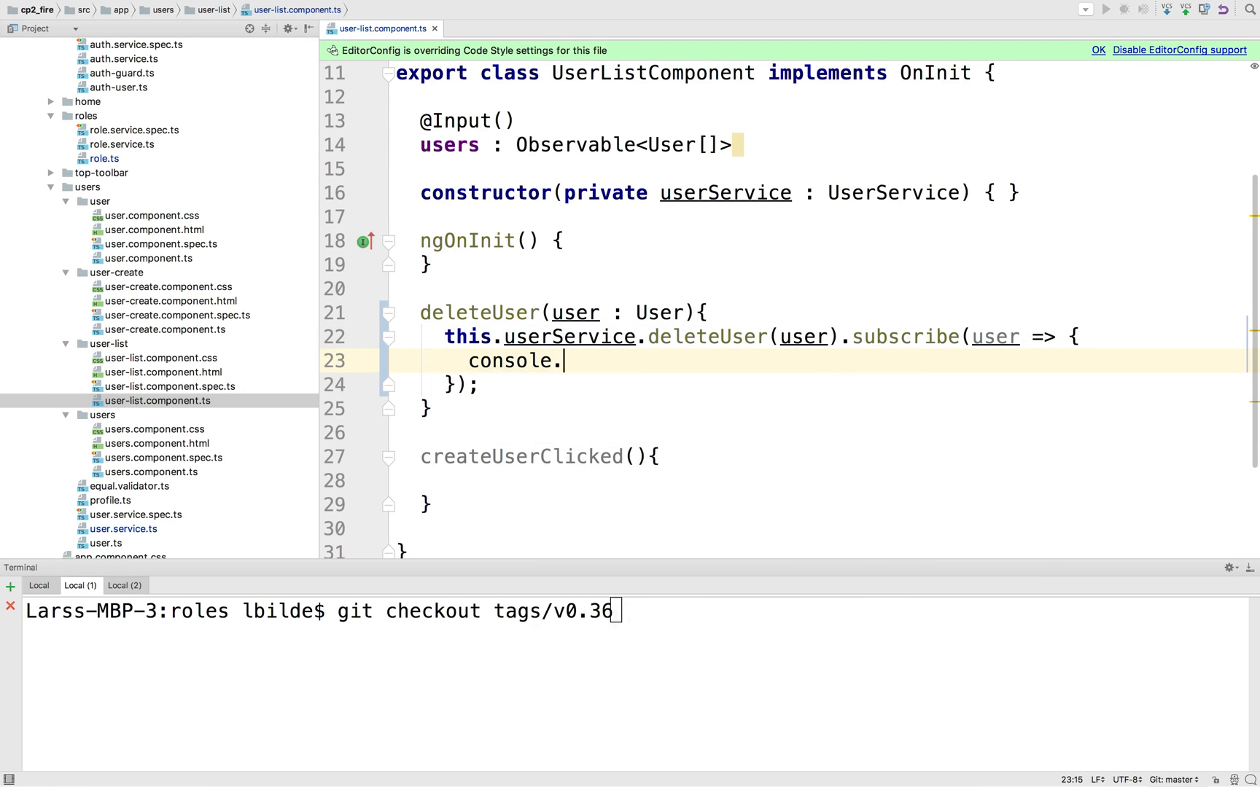
{"action": "type", "text": "log('')"}
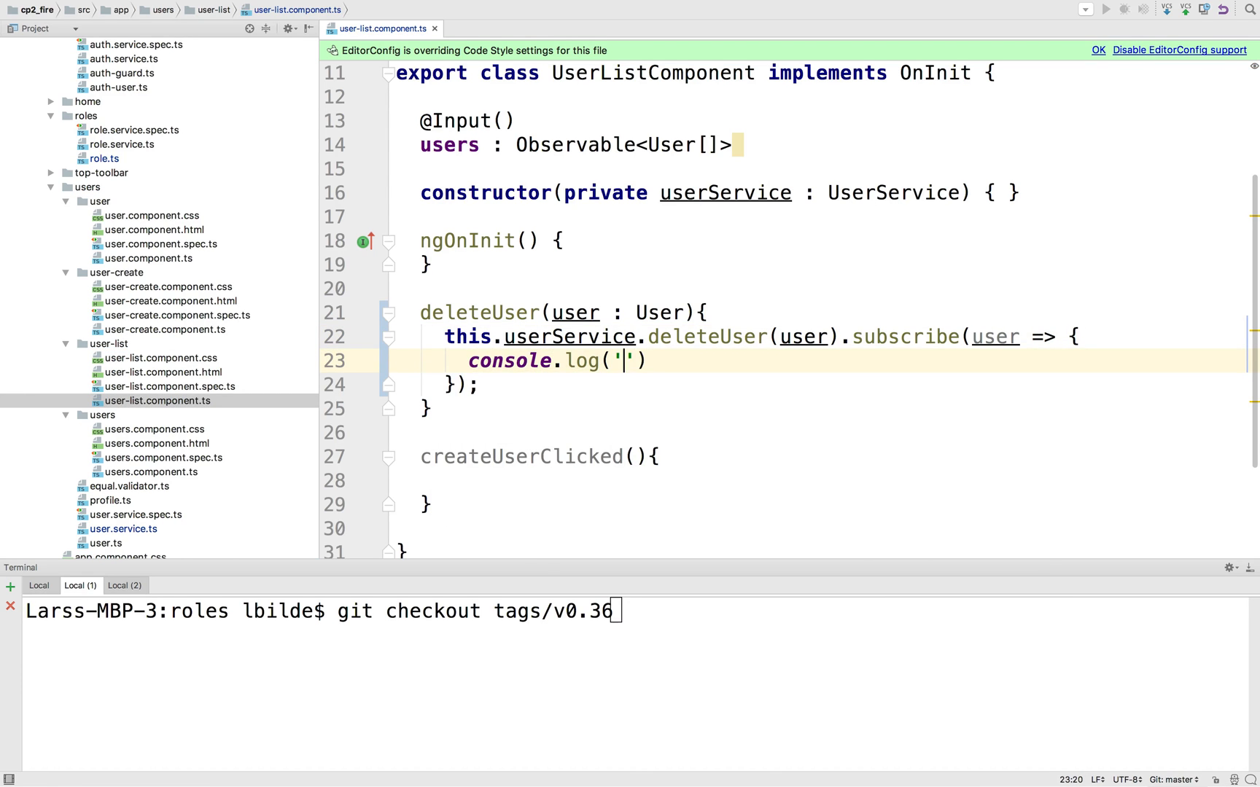
{"action": "type", "text": "deleting"}
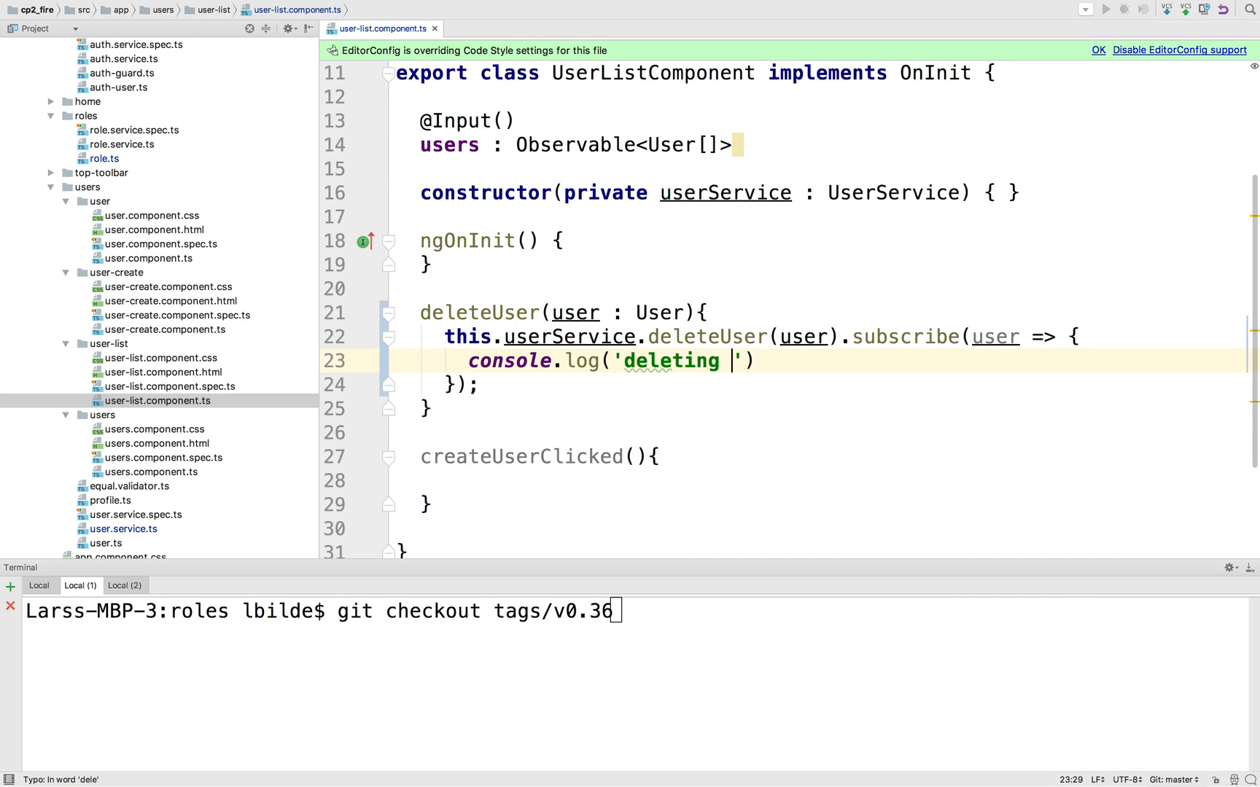
{"action": "type", "text": ","}
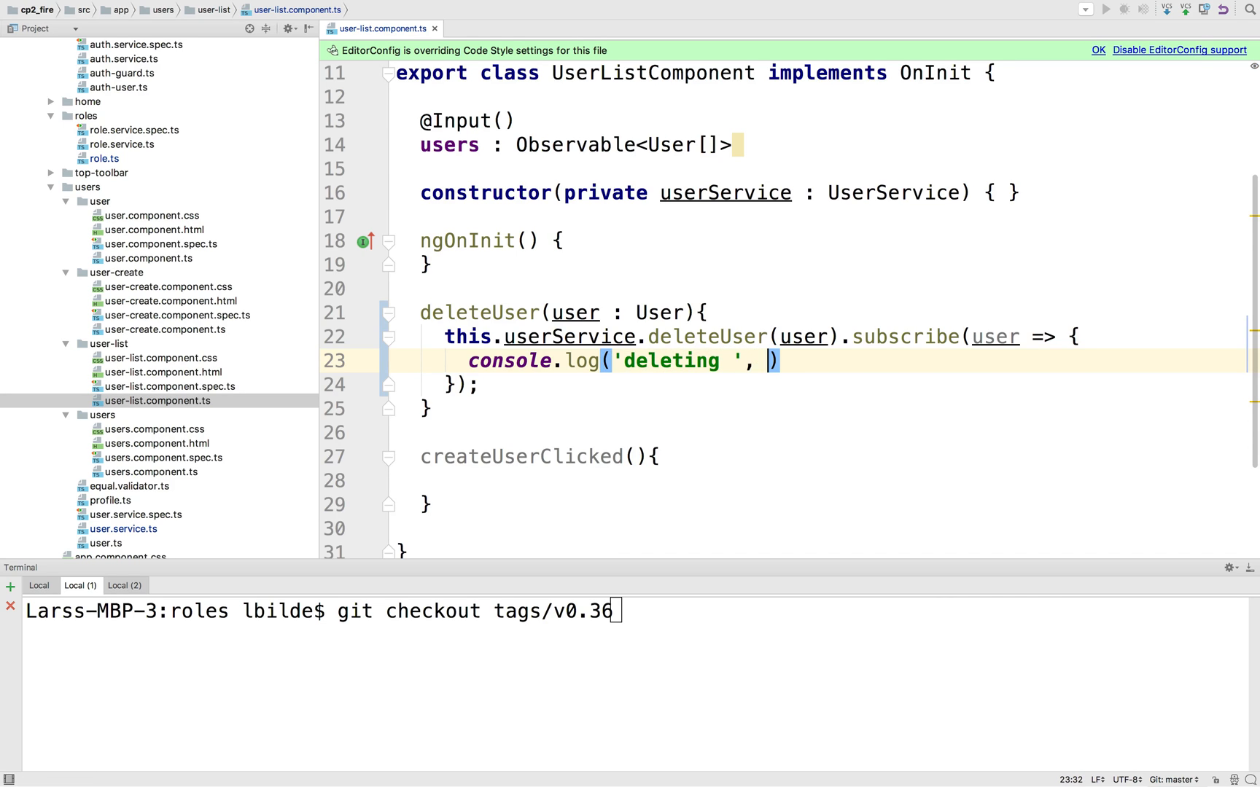
{"action": "type", "text": "user"}
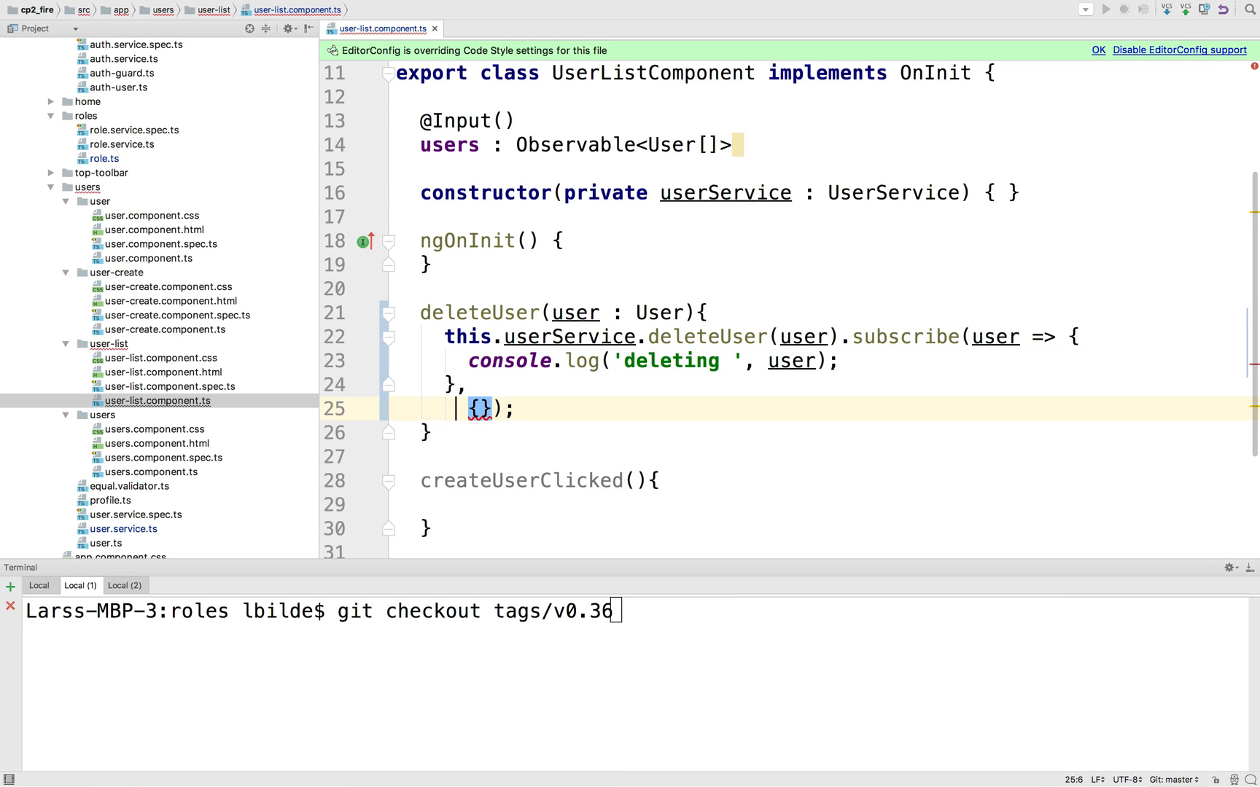
{"action": "type", "text": "err => {"}
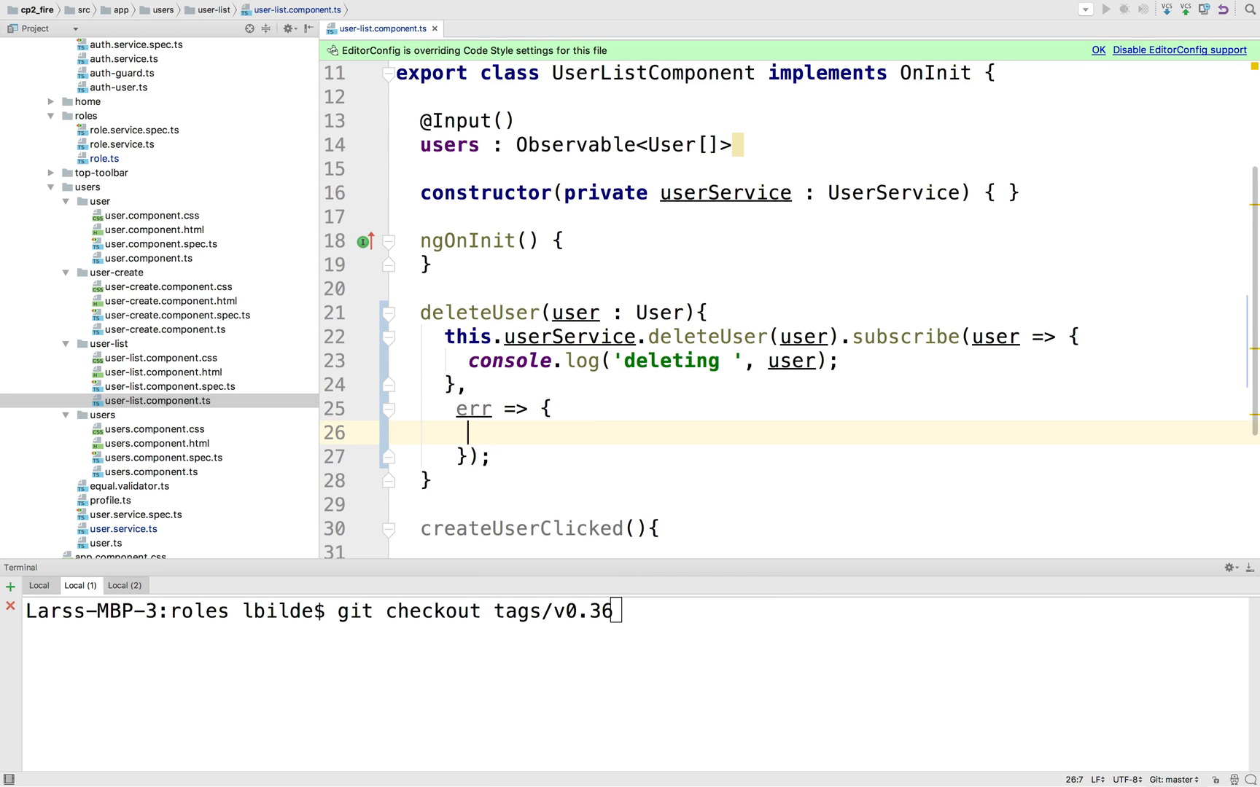
{"action": "type", "text": "console.log('err', err);"}
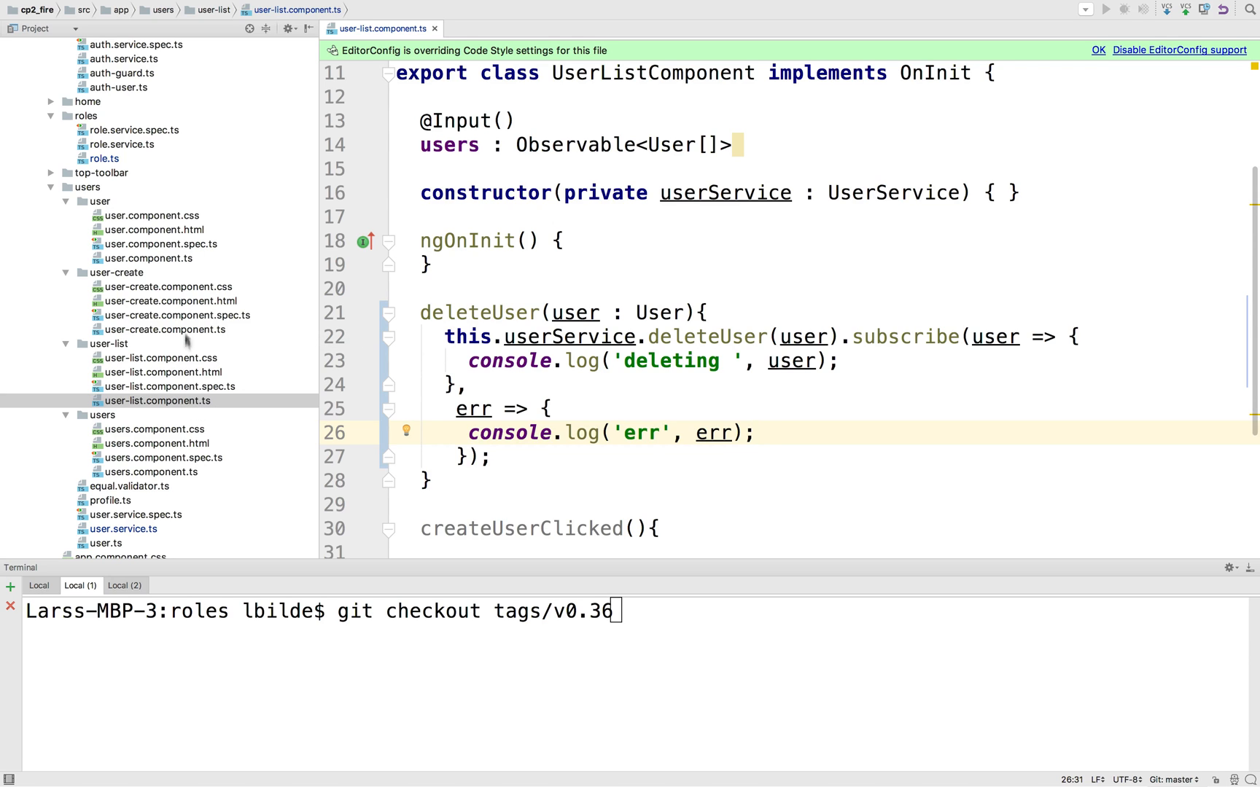
{"action": "mouse_move", "coordinate": [205, 260]}
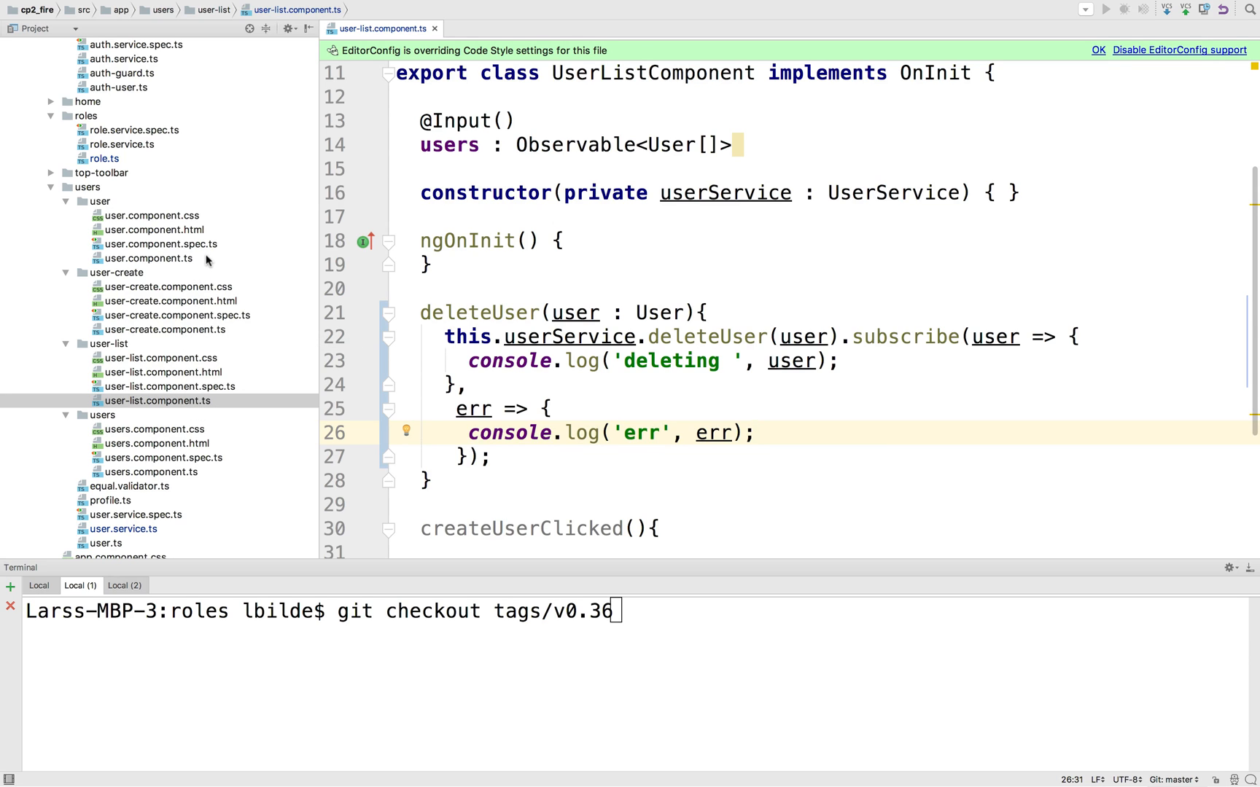
{"action": "left_click", "coordinate": [147, 258]}
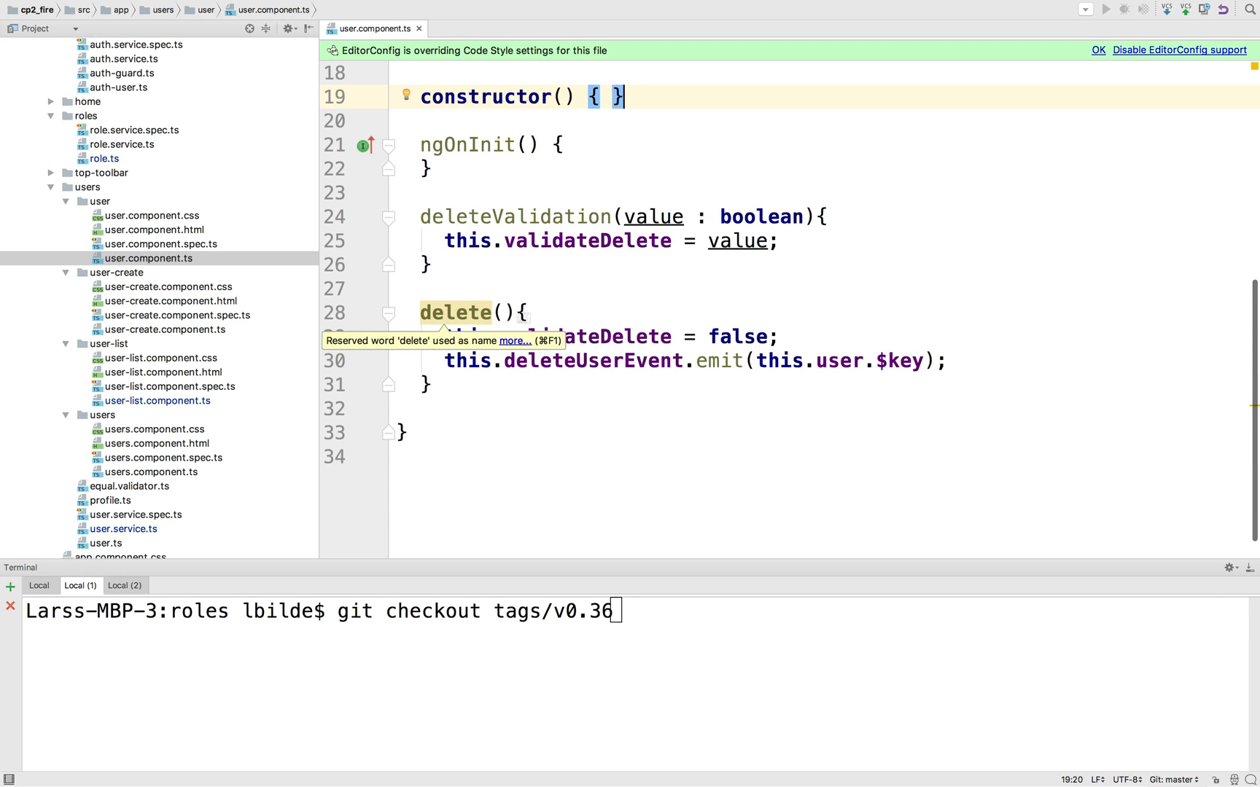
Emit this.user instead of this.user.$key and type deleteUserEvent as EventEmitter<User>.
{"action": "left_click_drag", "start_coordinate": [762, 361], "coordinate": [425, 385]}
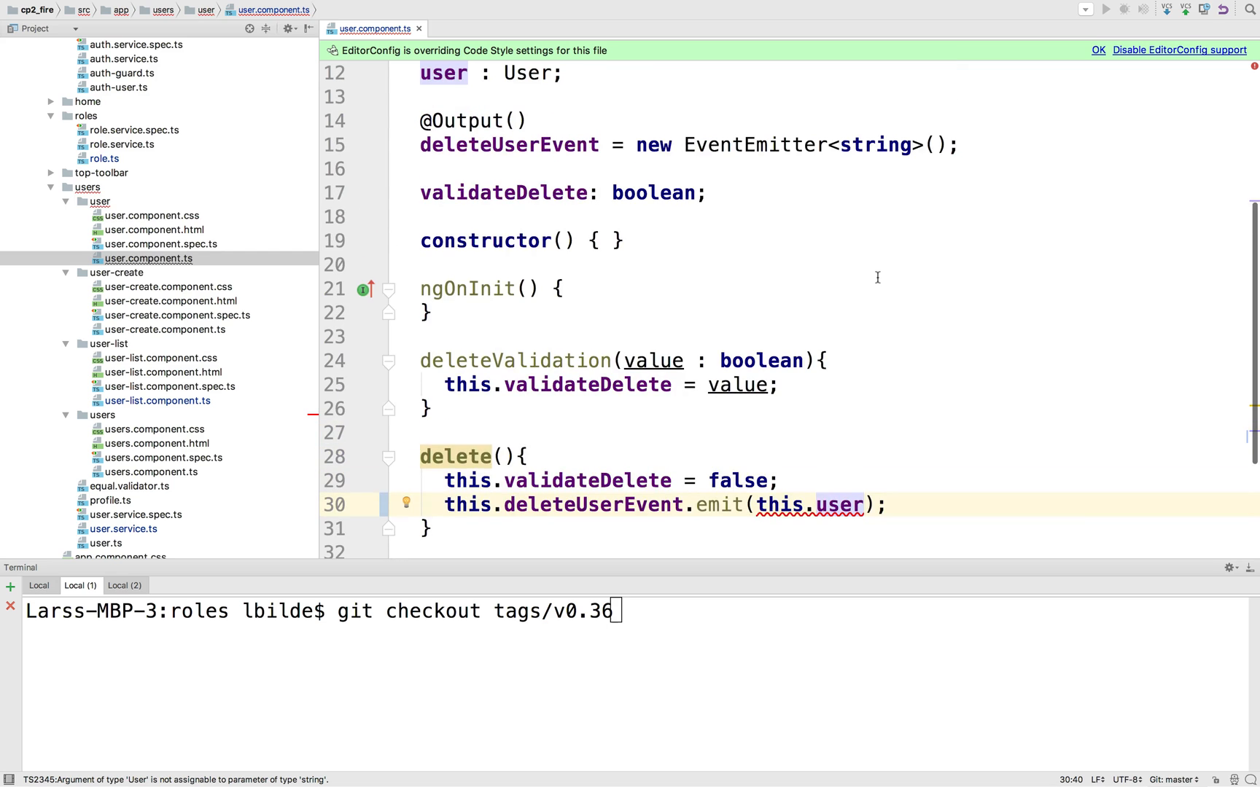
{"action": "double_click", "coordinate": [875, 144]}
{"action": "type", "text": "Use"}
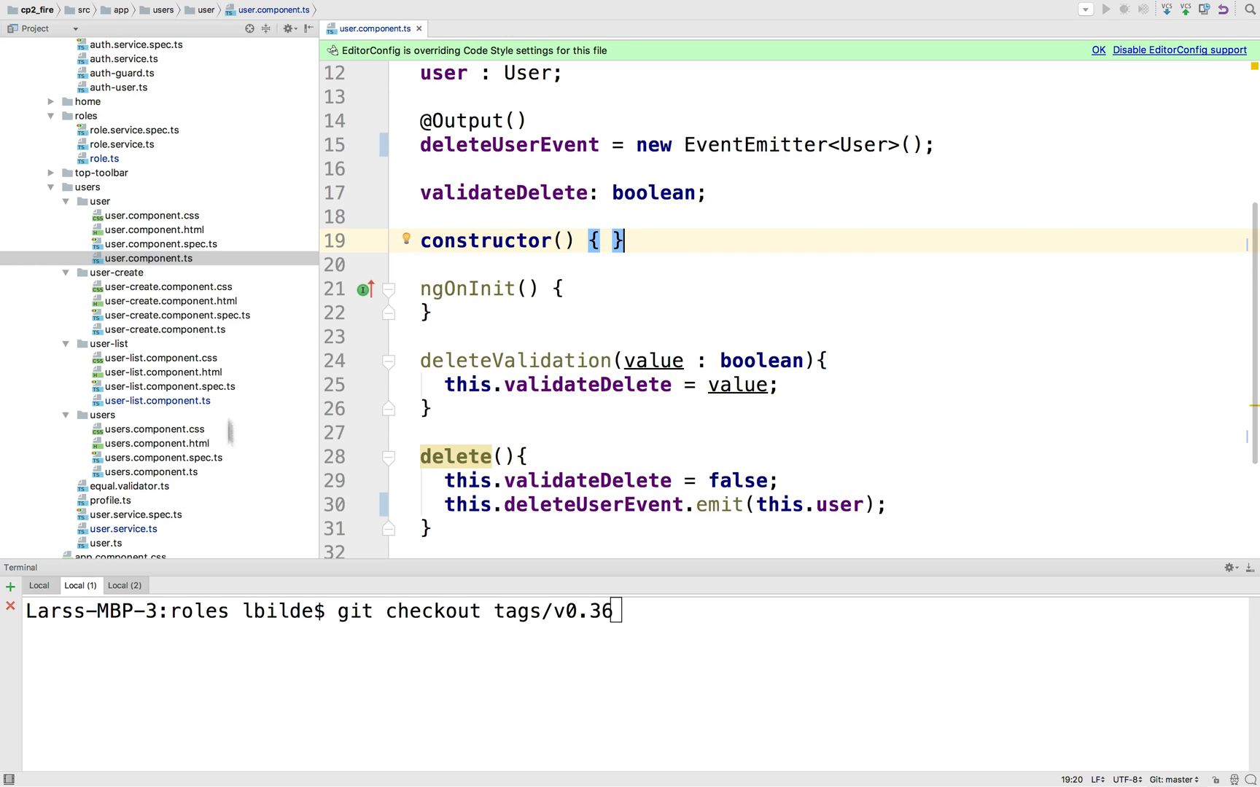
{"action": "mouse_move", "coordinate": [659, 365]}
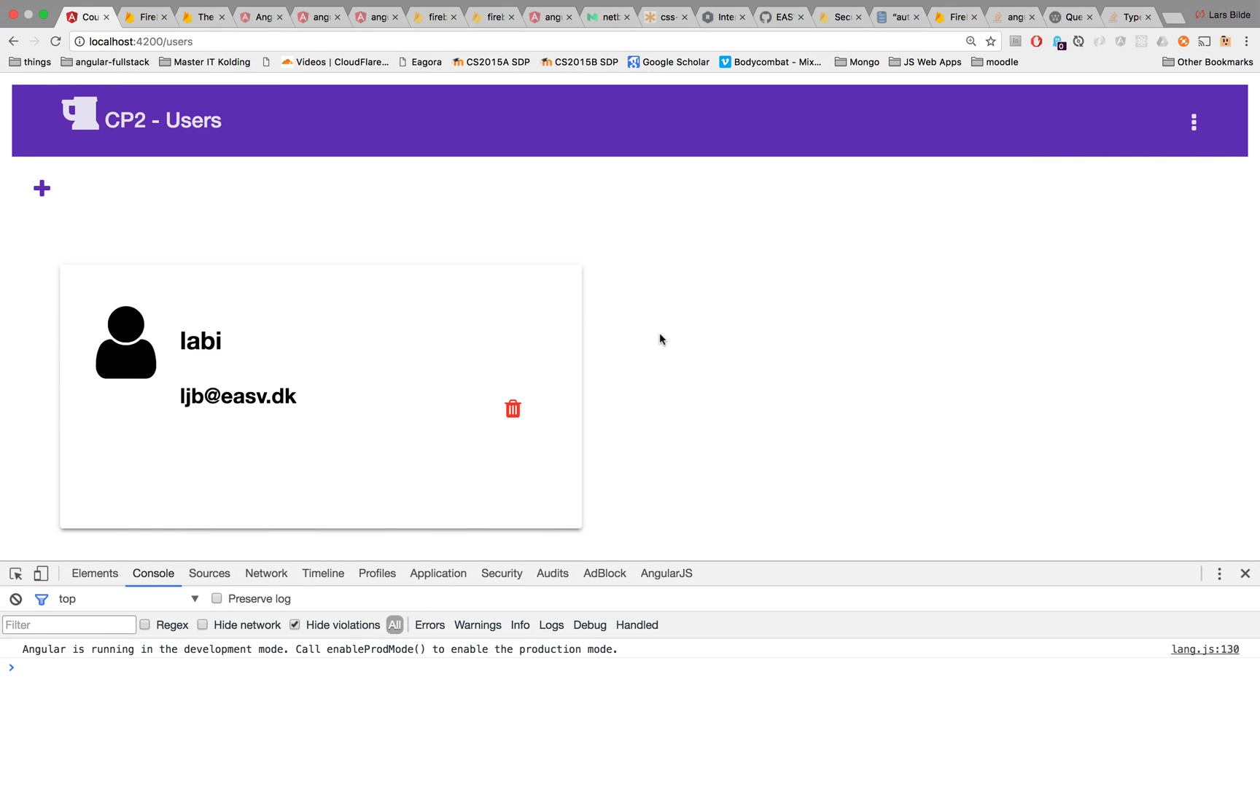
{"action": "mouse_move", "coordinate": [512, 408]}
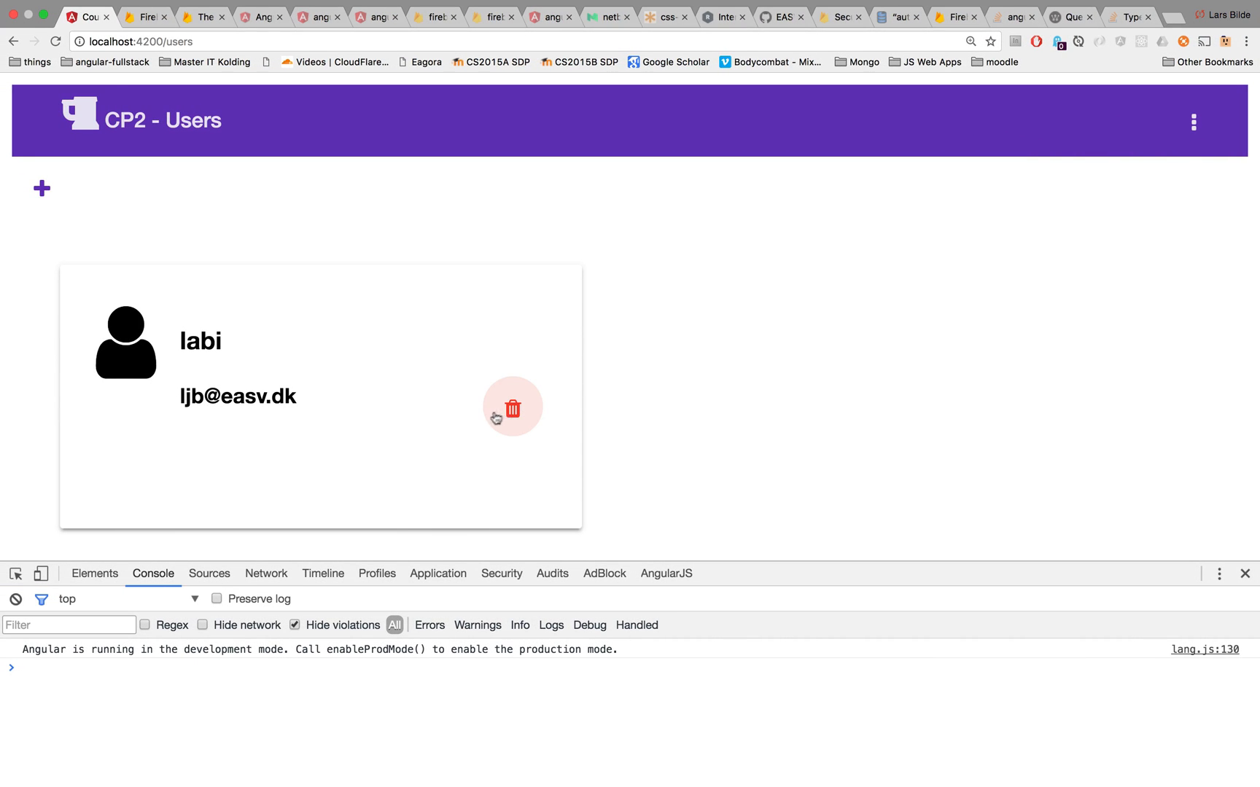
Delete and confirm the labi user in the app, then expand the logged user object in DevTools.
{"action": "left_click", "coordinate": [512, 407]}
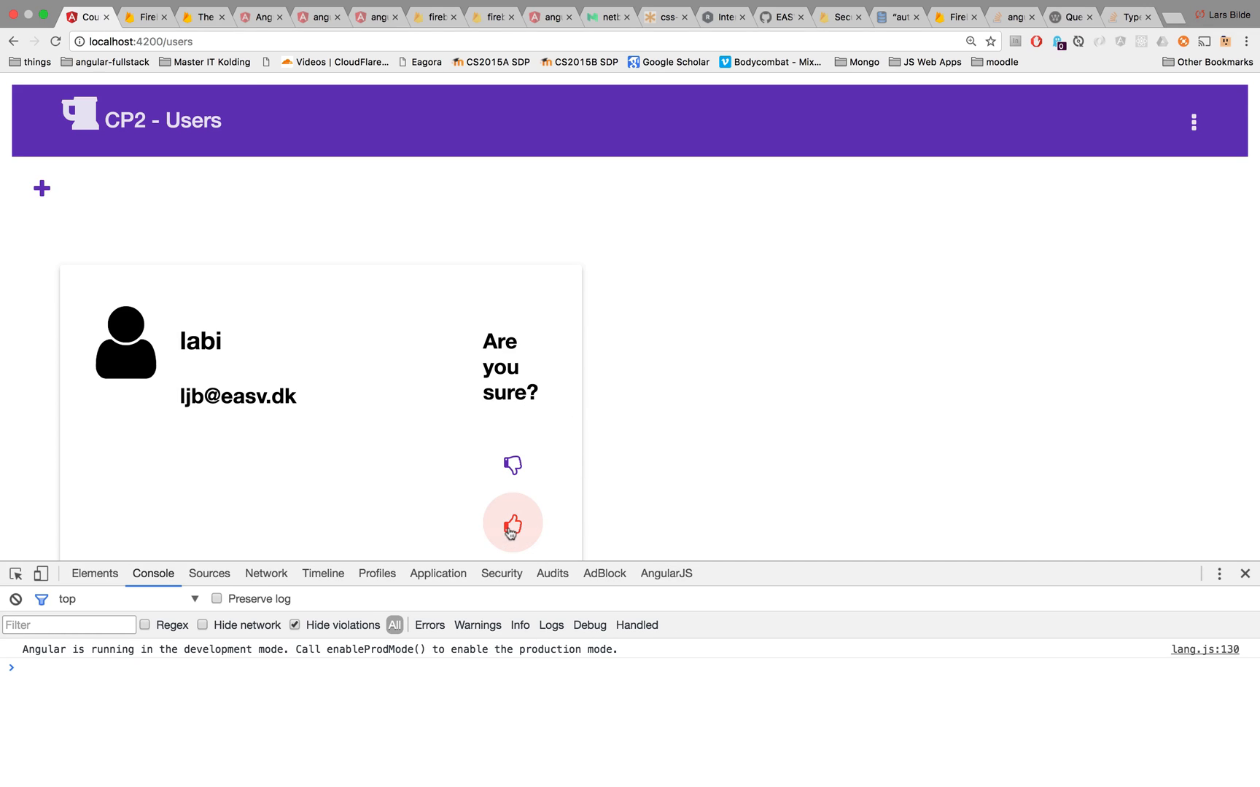
{"action": "left_click", "coordinate": [513, 523]}
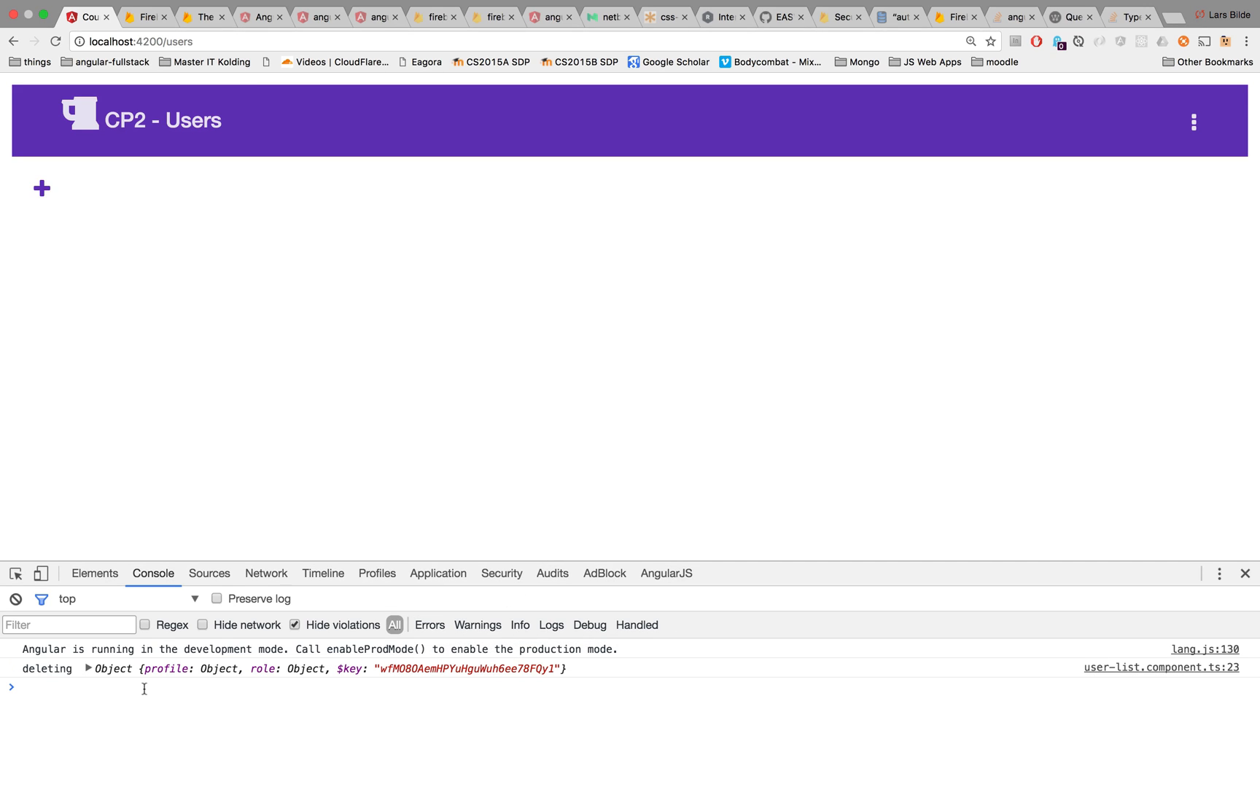
{"action": "left_click", "coordinate": [88, 668]}
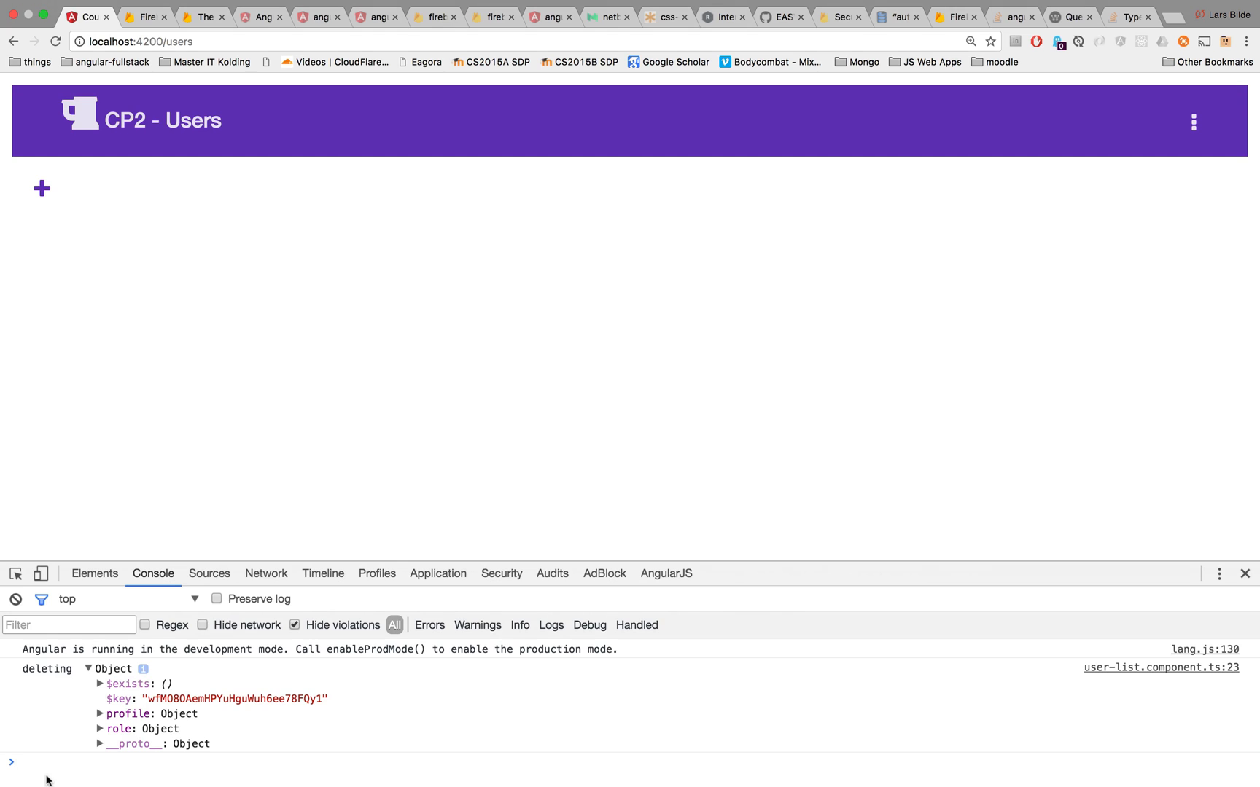
{"action": "left_click", "coordinate": [145, 16]}
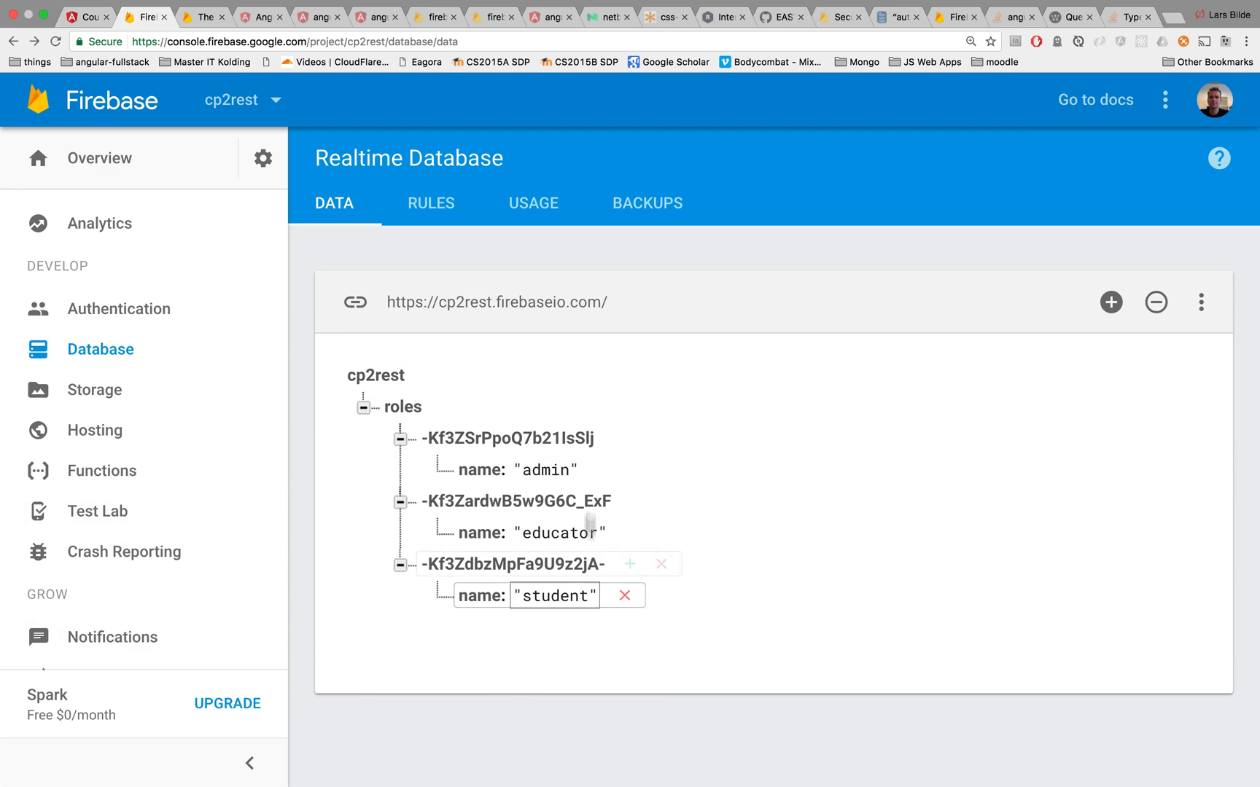
Import cp2rest-export (4).json into the Firebase database to restore users and the admin role entry.
{"action": "left_click", "coordinate": [573, 531]}
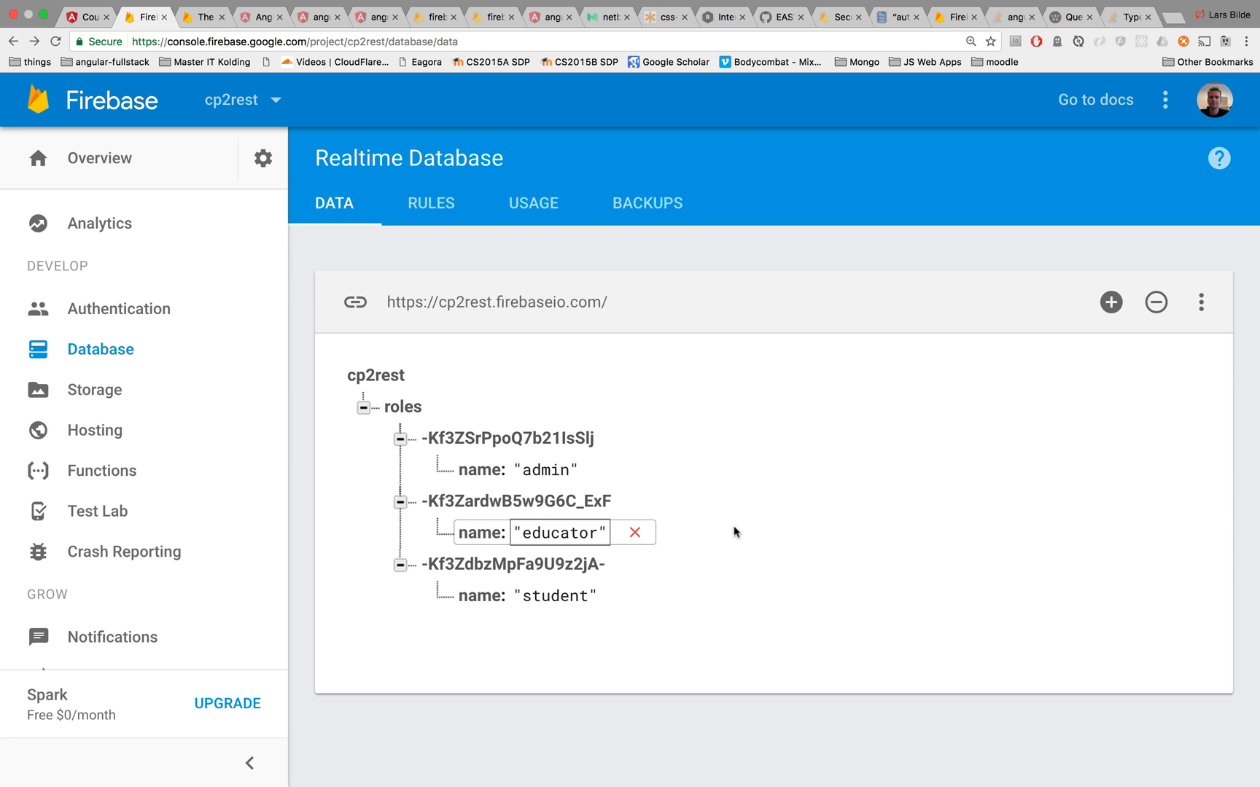
{"action": "mouse_move", "coordinate": [922, 536]}
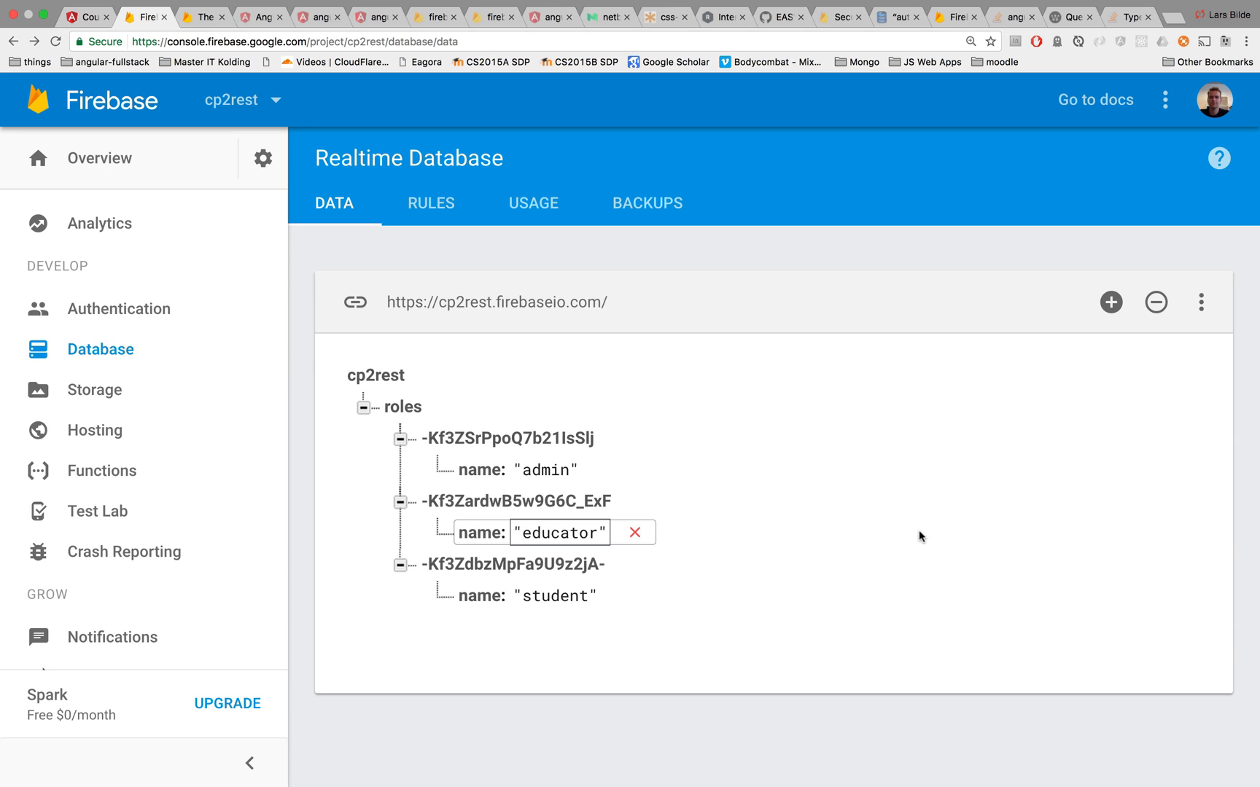
{"action": "left_click", "coordinate": [1200, 302]}
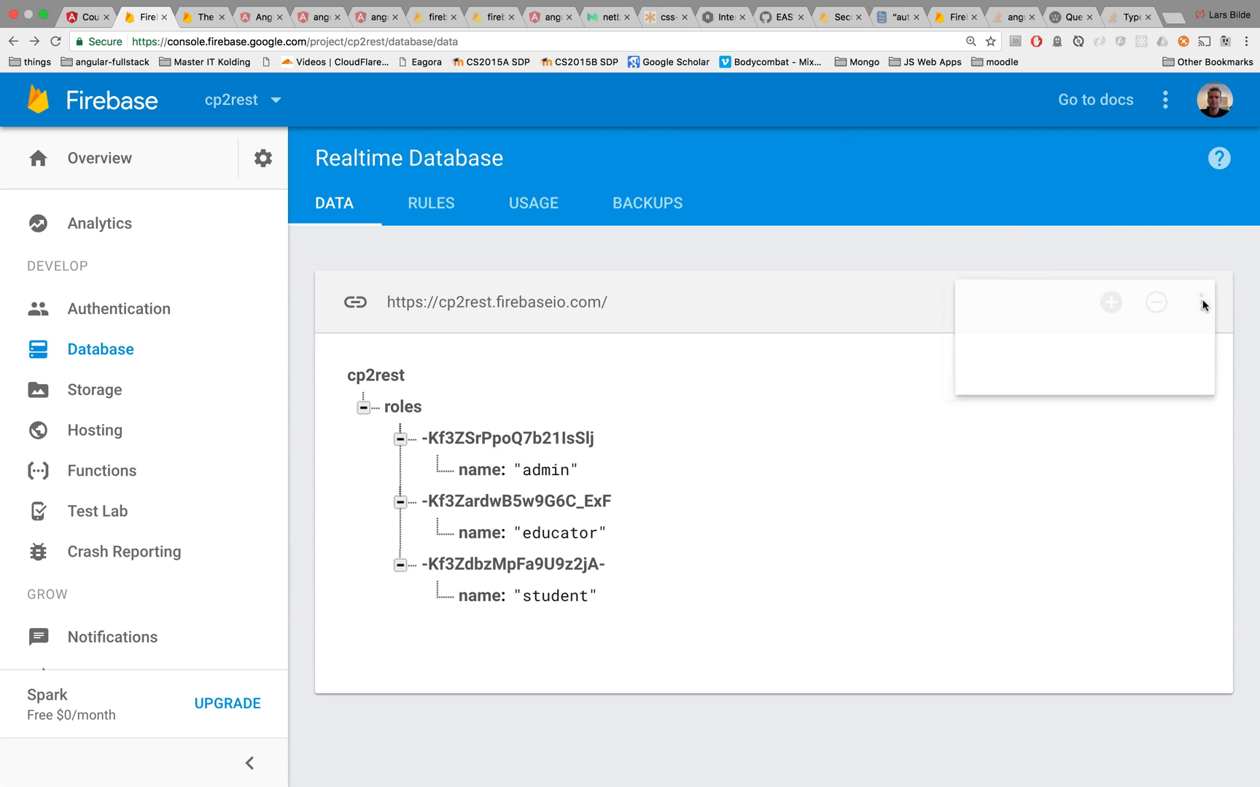
{"action": "left_click", "coordinate": [1202, 303]}
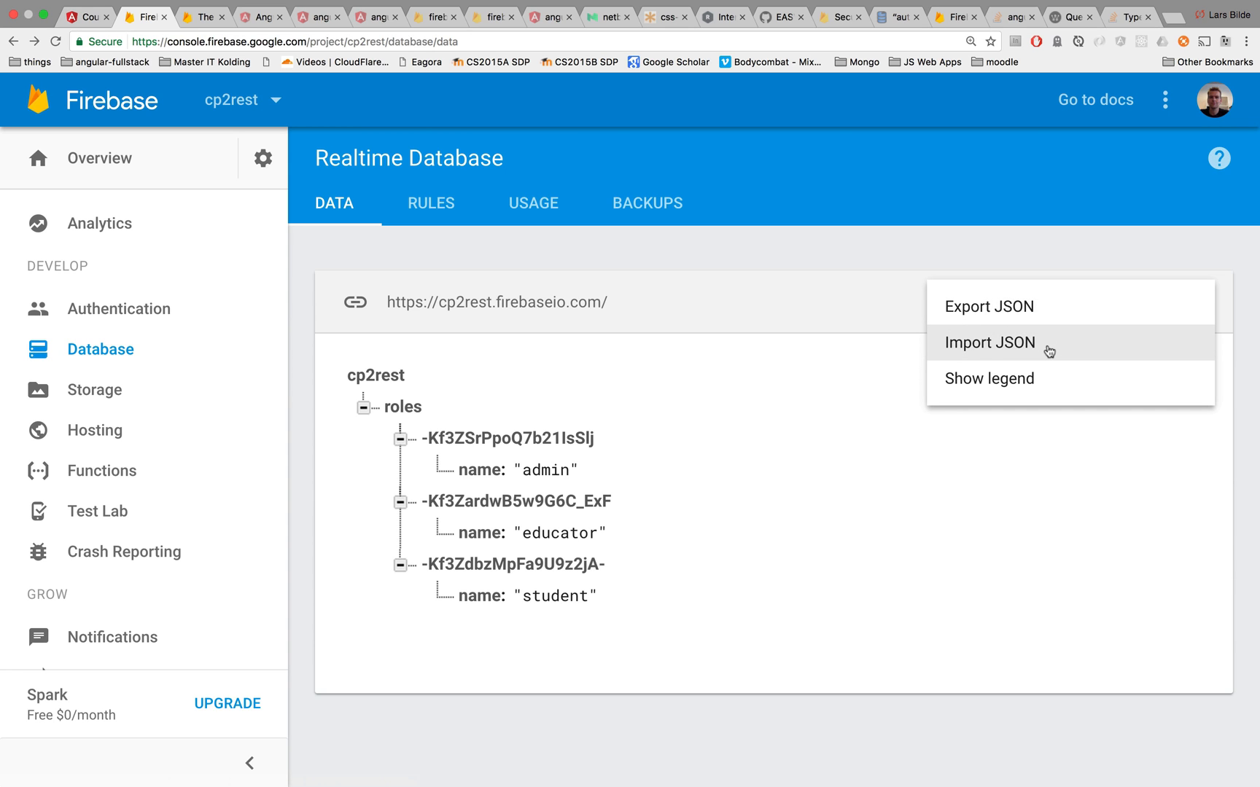
{"action": "left_click", "coordinate": [989, 342]}
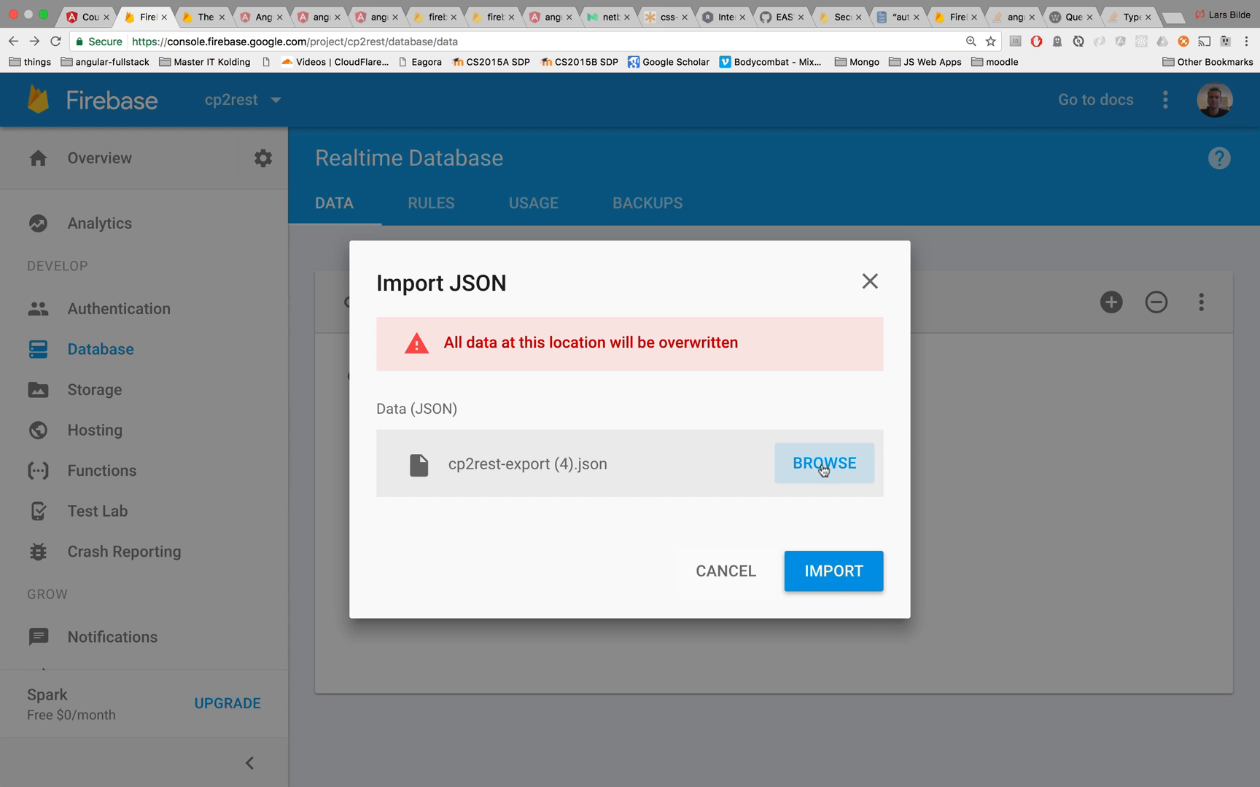
{"action": "left_click", "coordinate": [833, 572]}
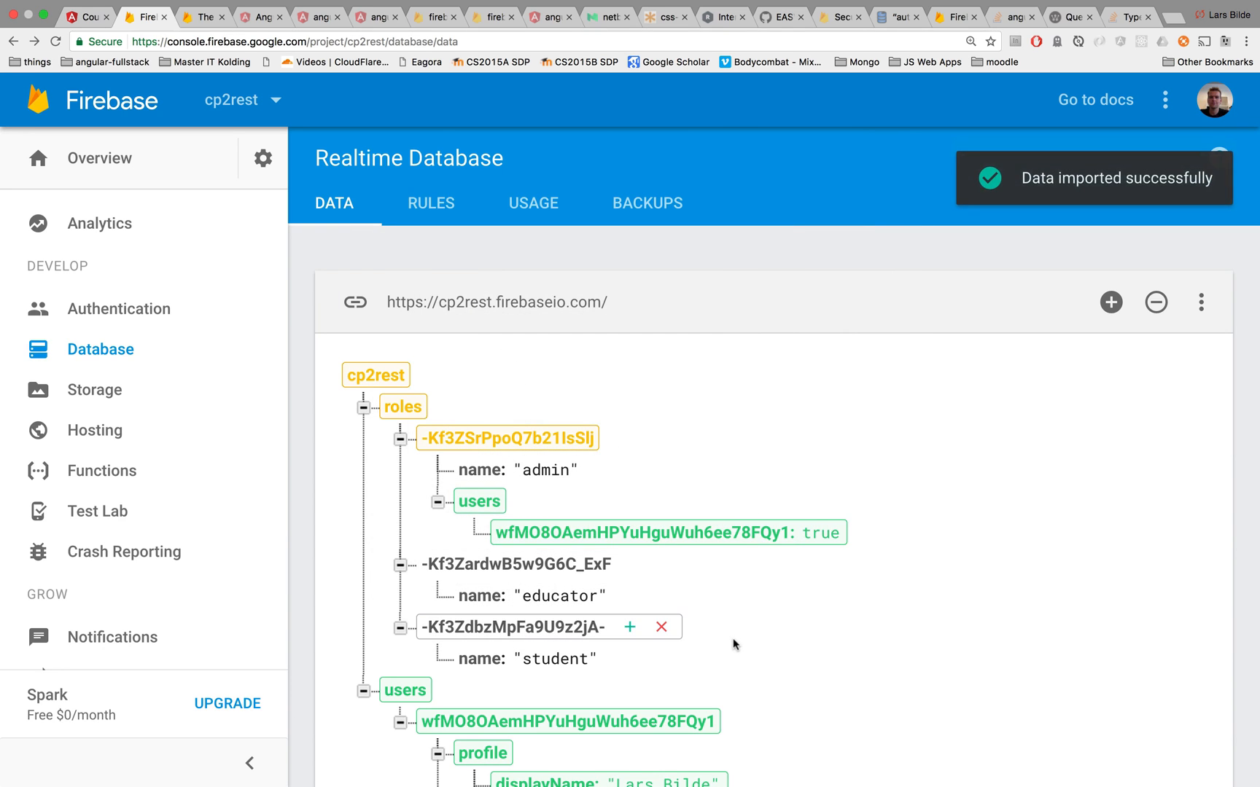
{"action": "scroll", "scroll_direction": "down", "scroll_amount": 3}
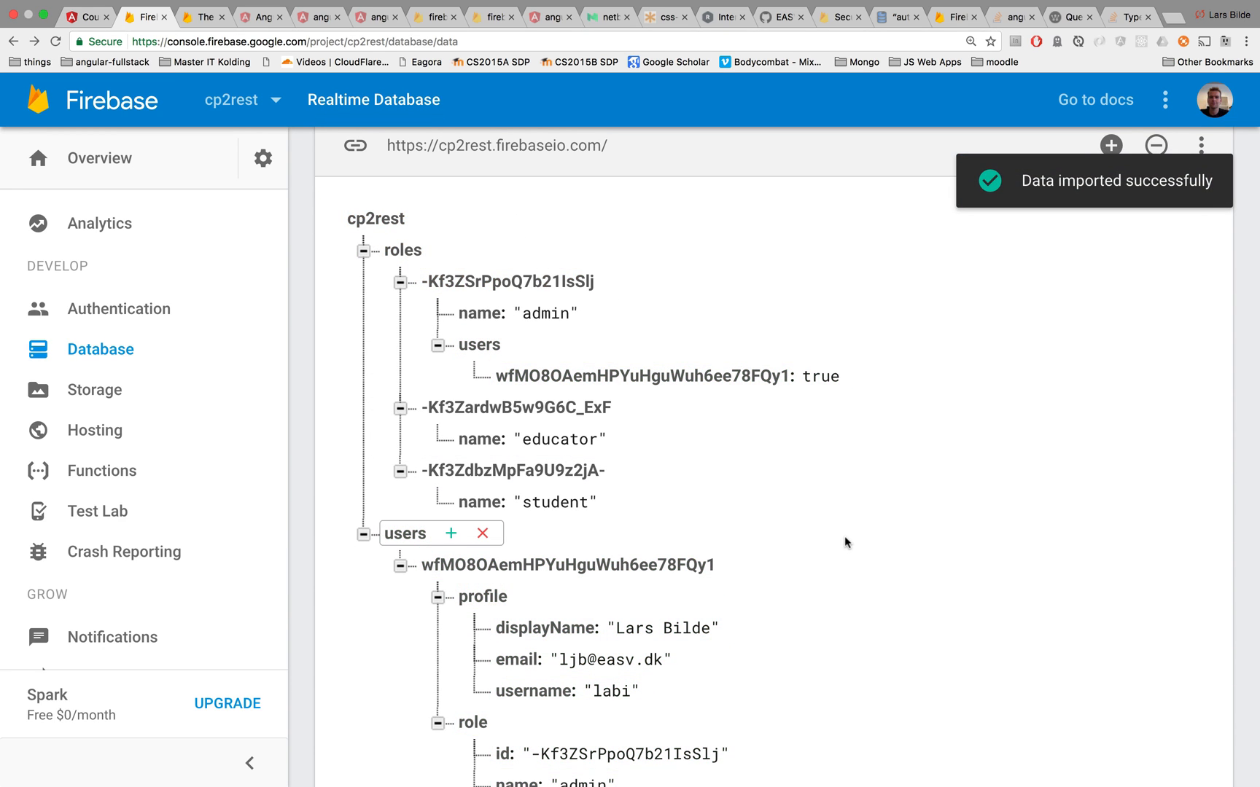